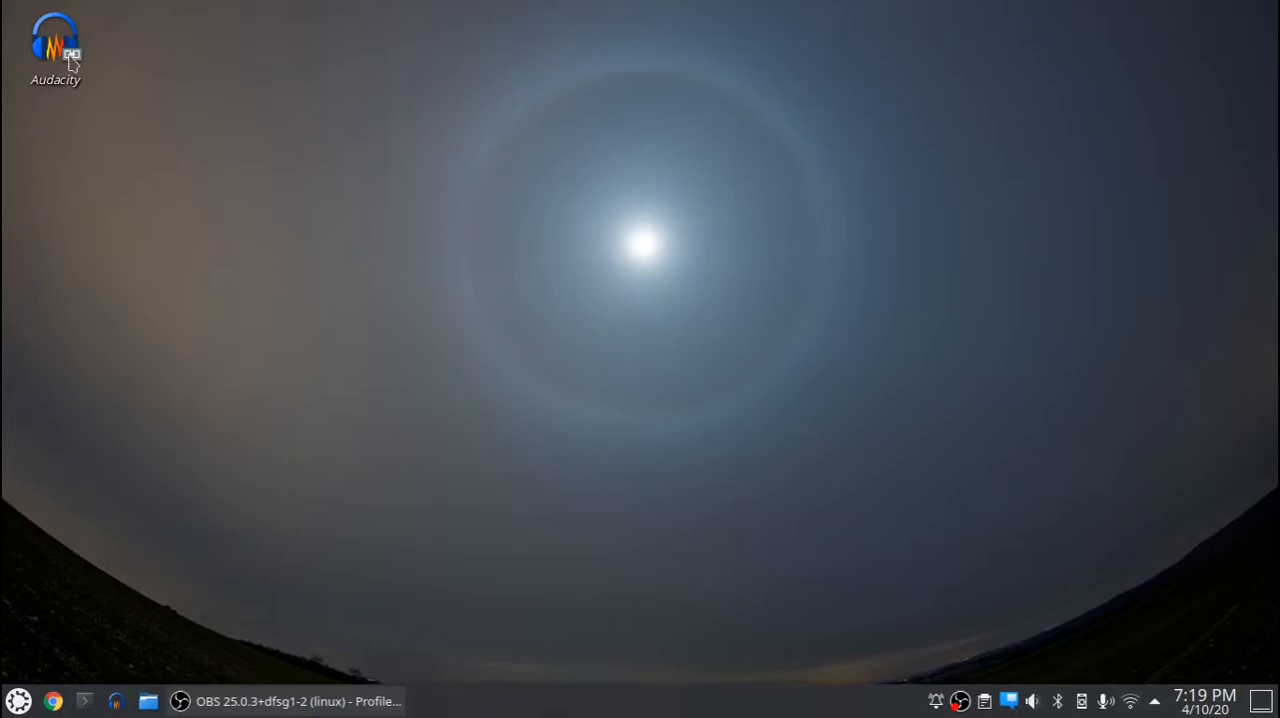
mouse_move(244, 256)
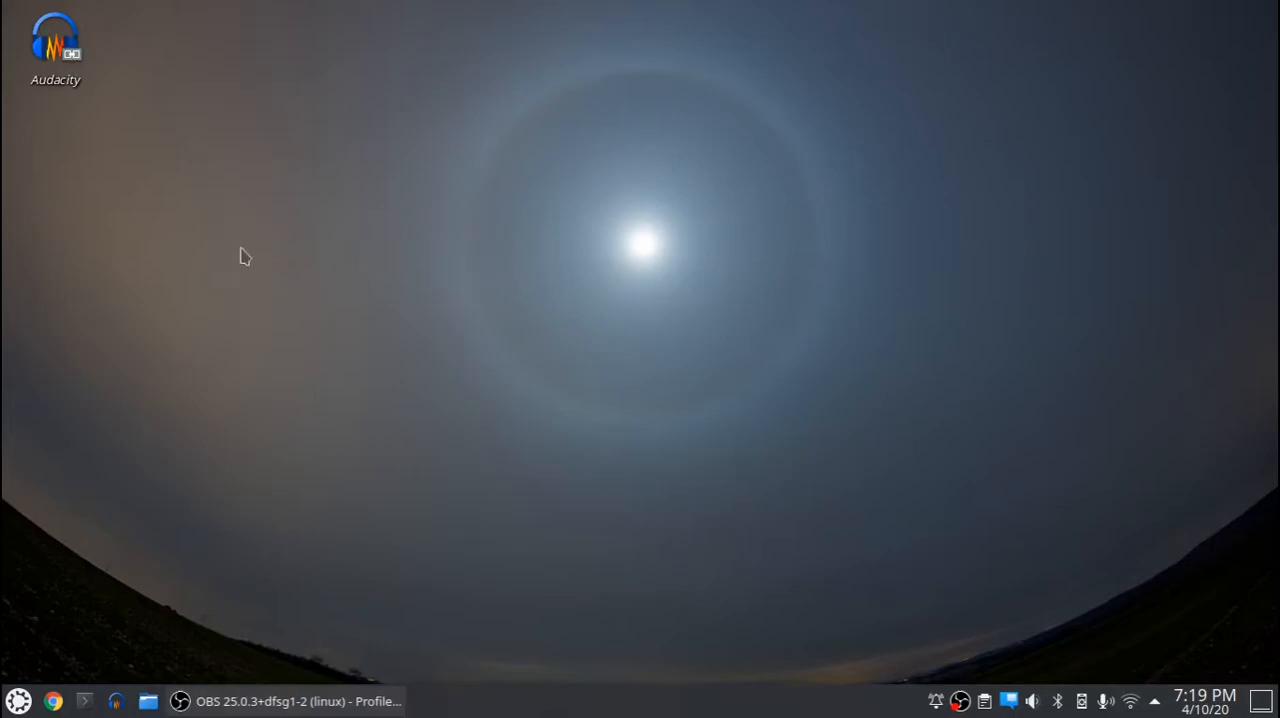
mouse_move(376, 148)
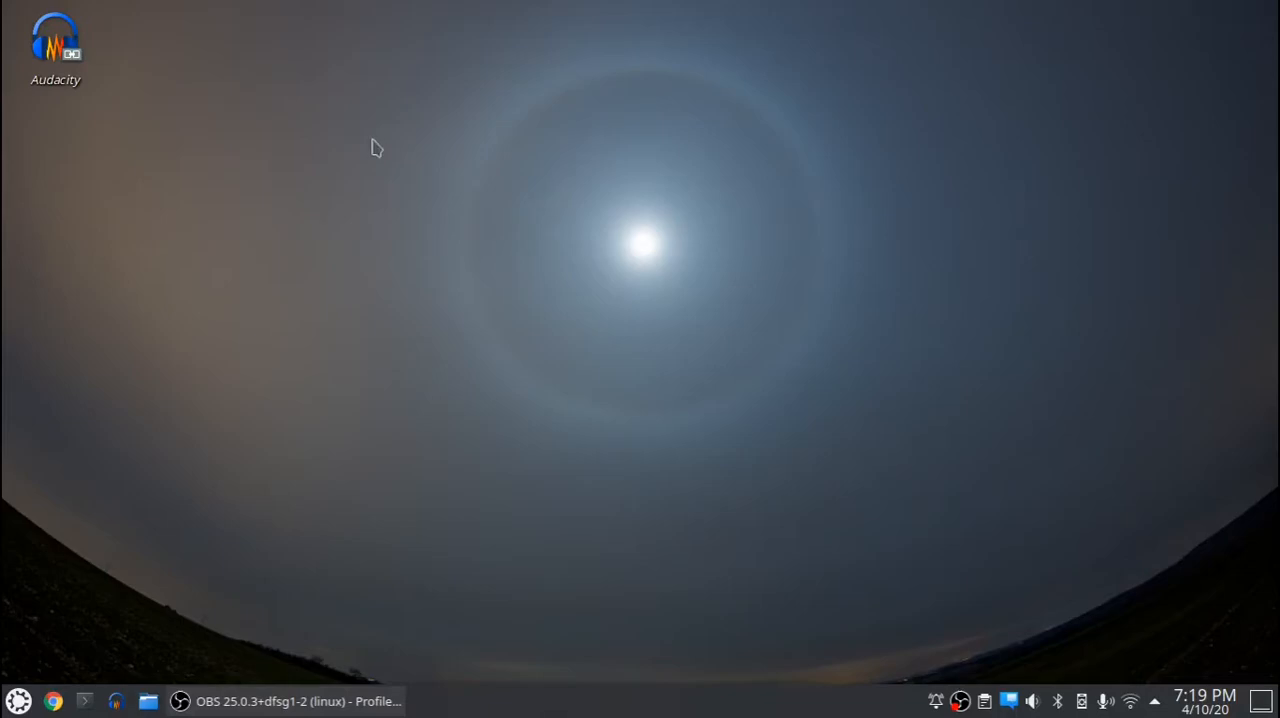
mouse_move(168, 108)
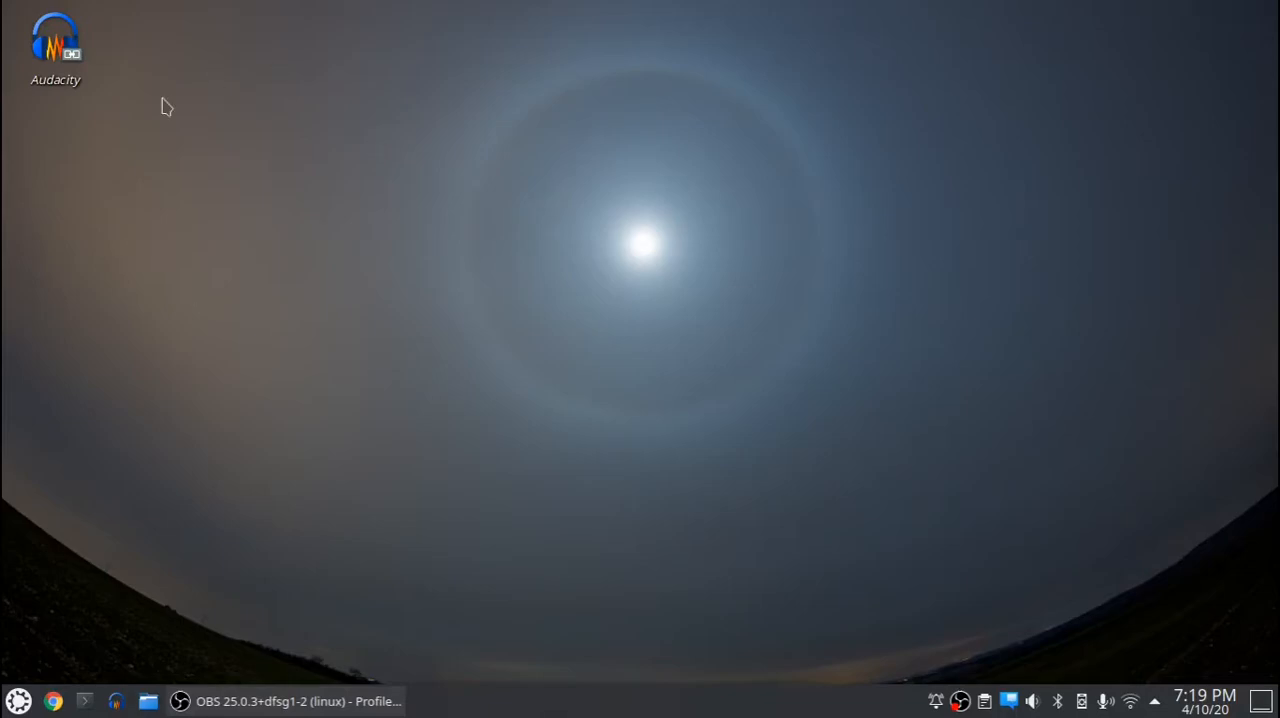
mouse_move(50, 64)
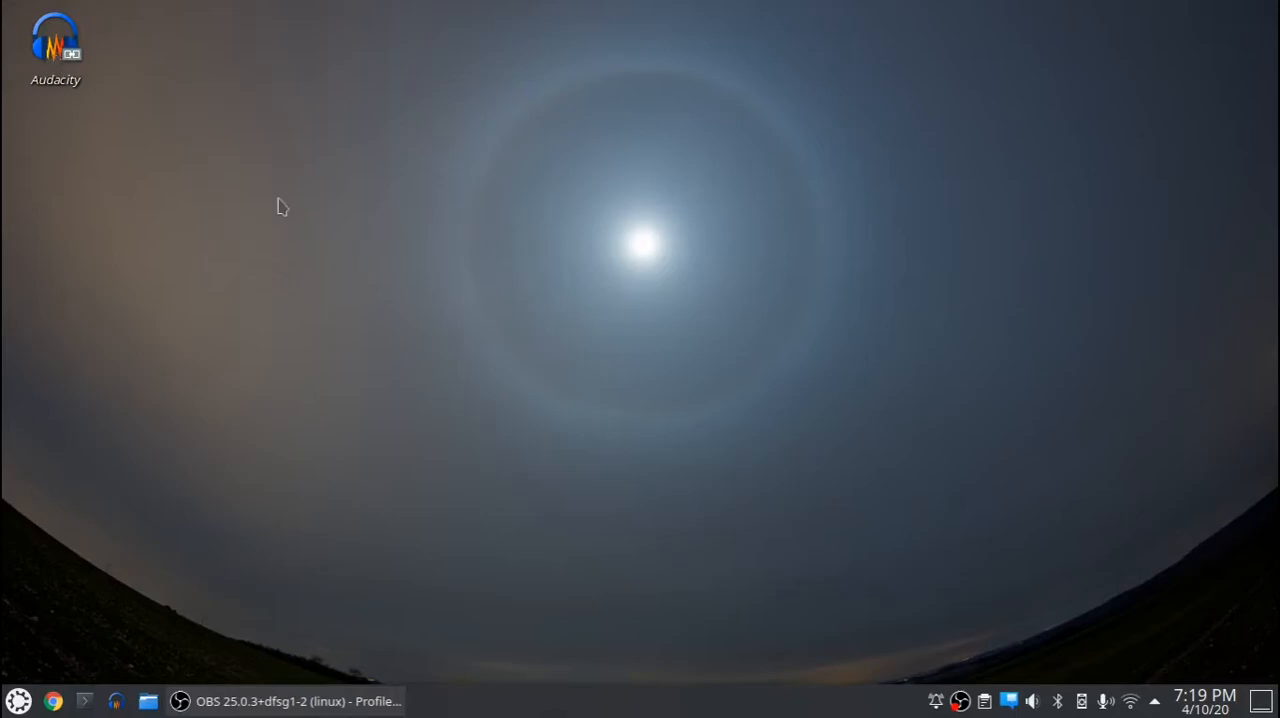
mouse_move(292, 182)
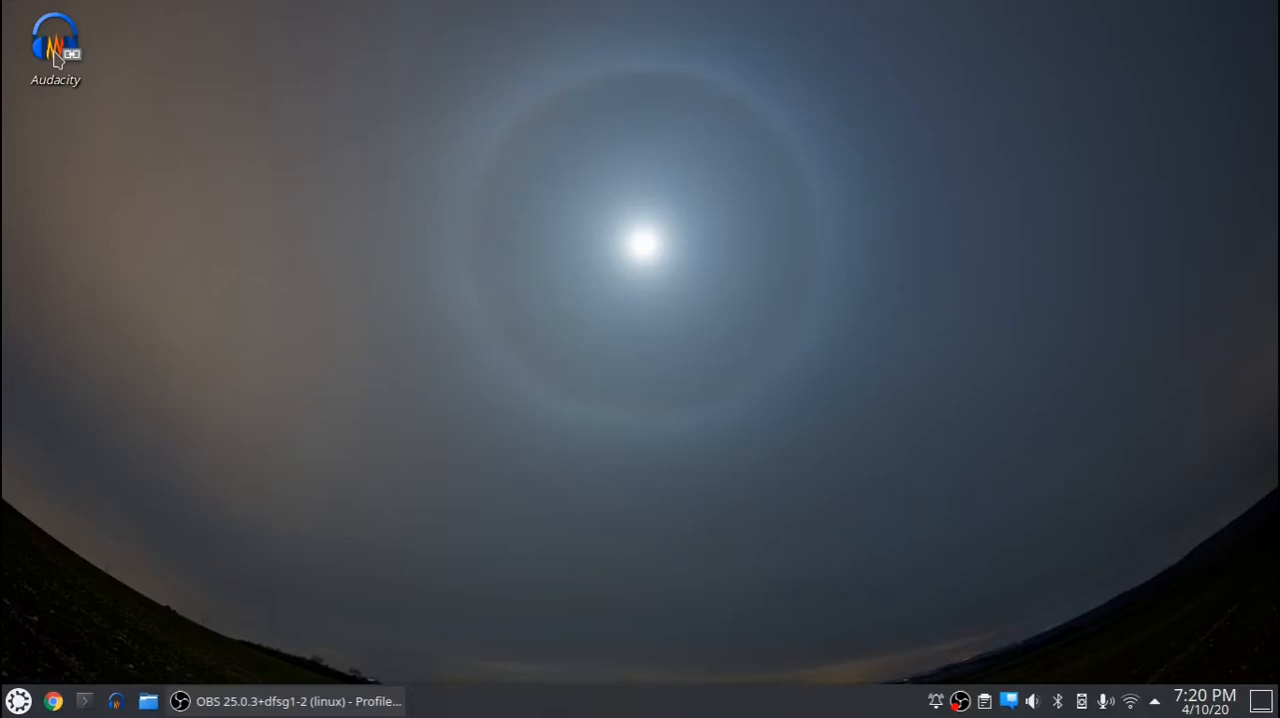
mouse_move(120, 108)
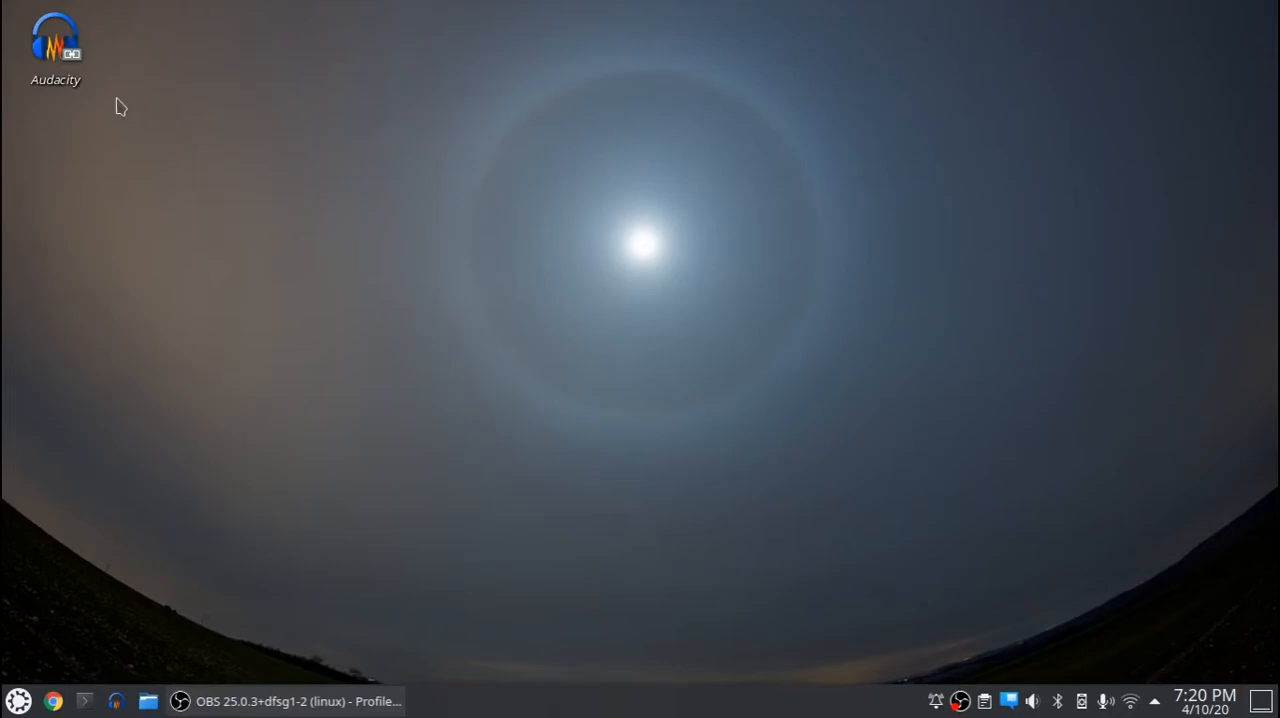
mouse_move(104, 68)
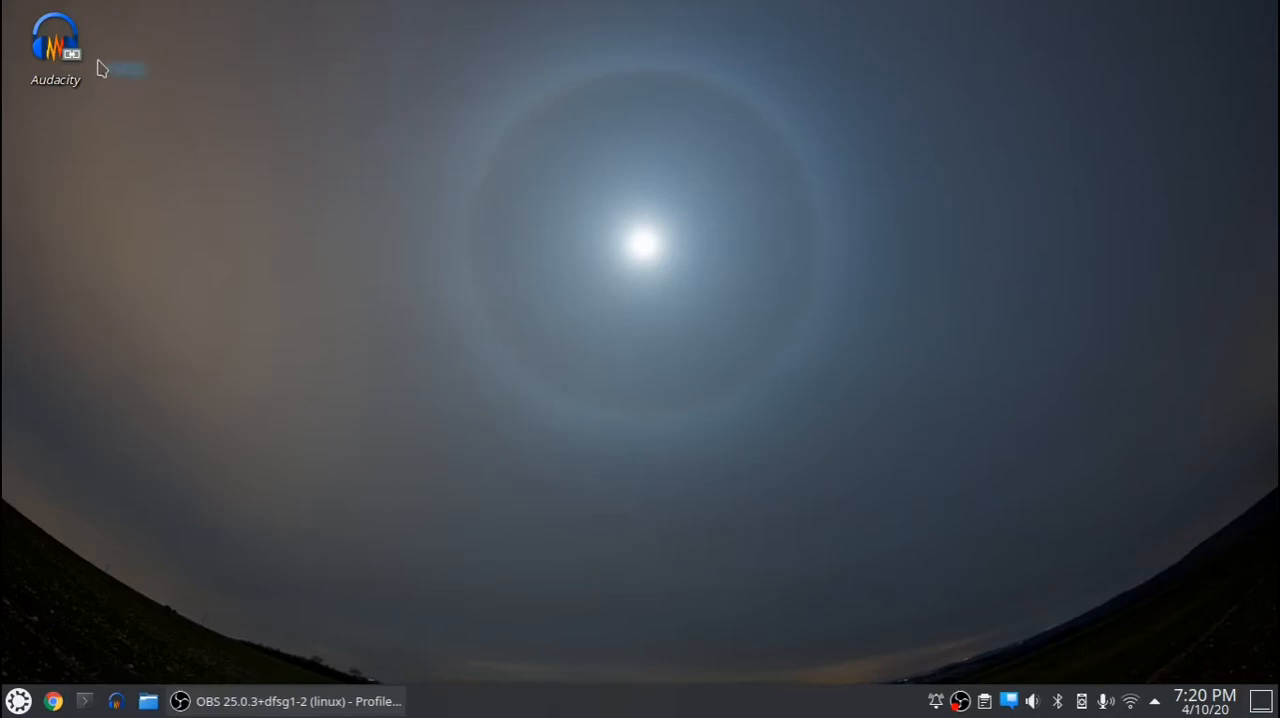
Step: Try the Audacity desktop shortcut, the home folder in the file manager, and Info Center from the launcher
left_click(54, 44)
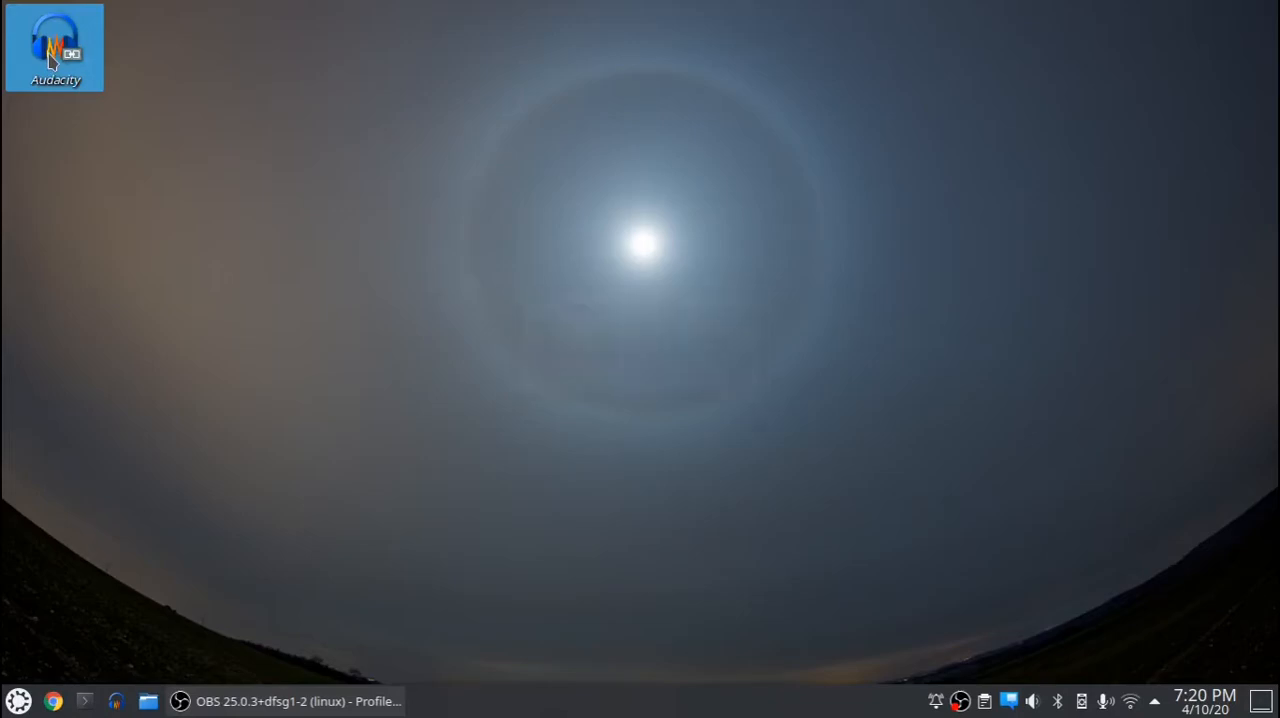
double_click(56, 48)
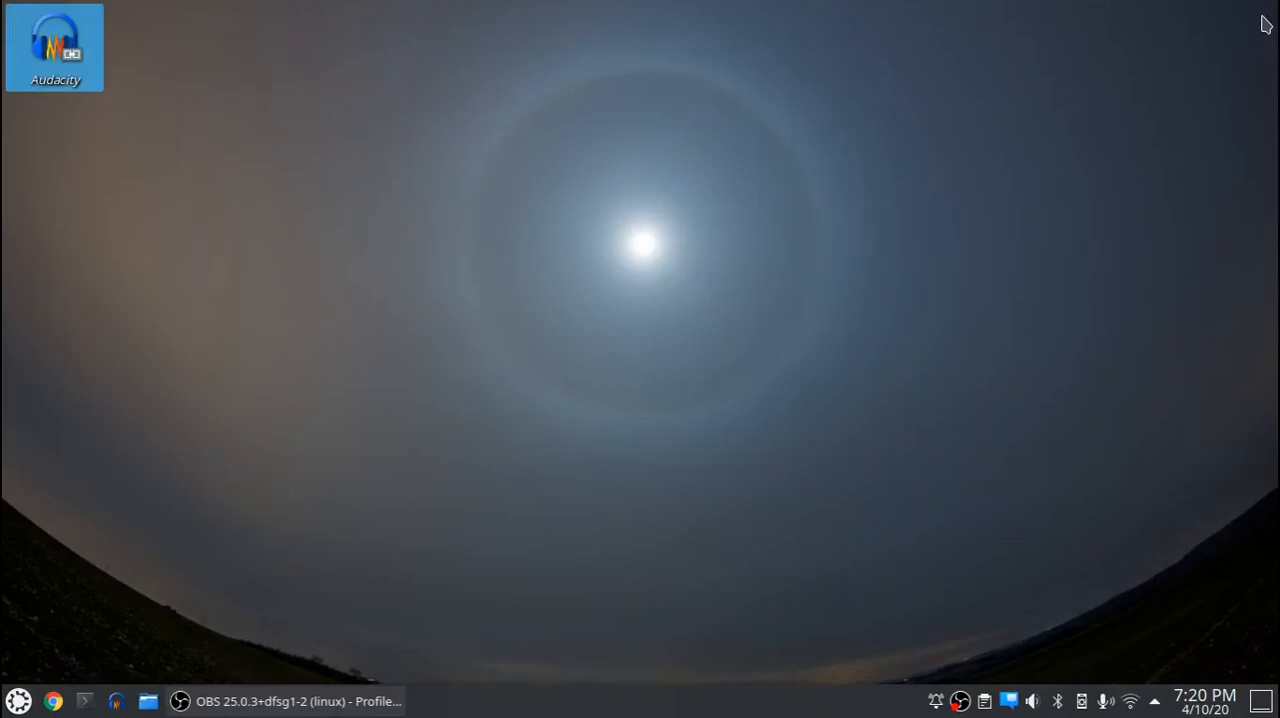
left_click(148, 700)
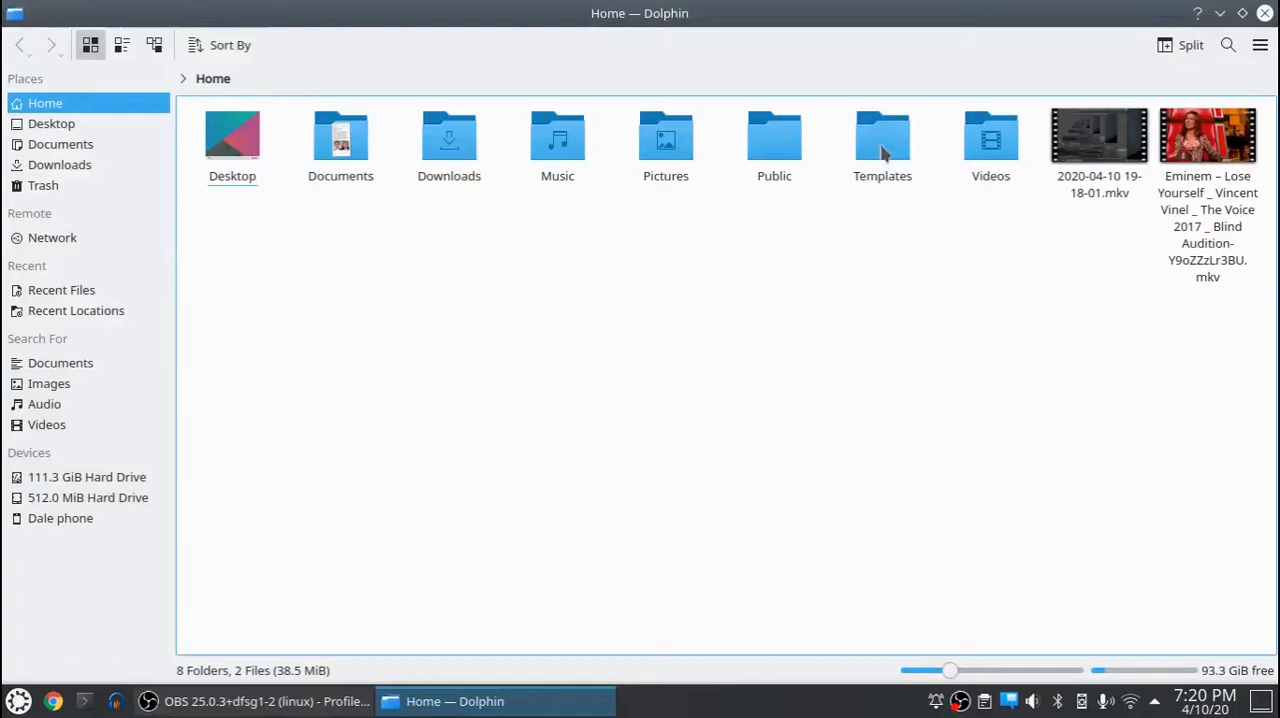
double_click(882, 140)
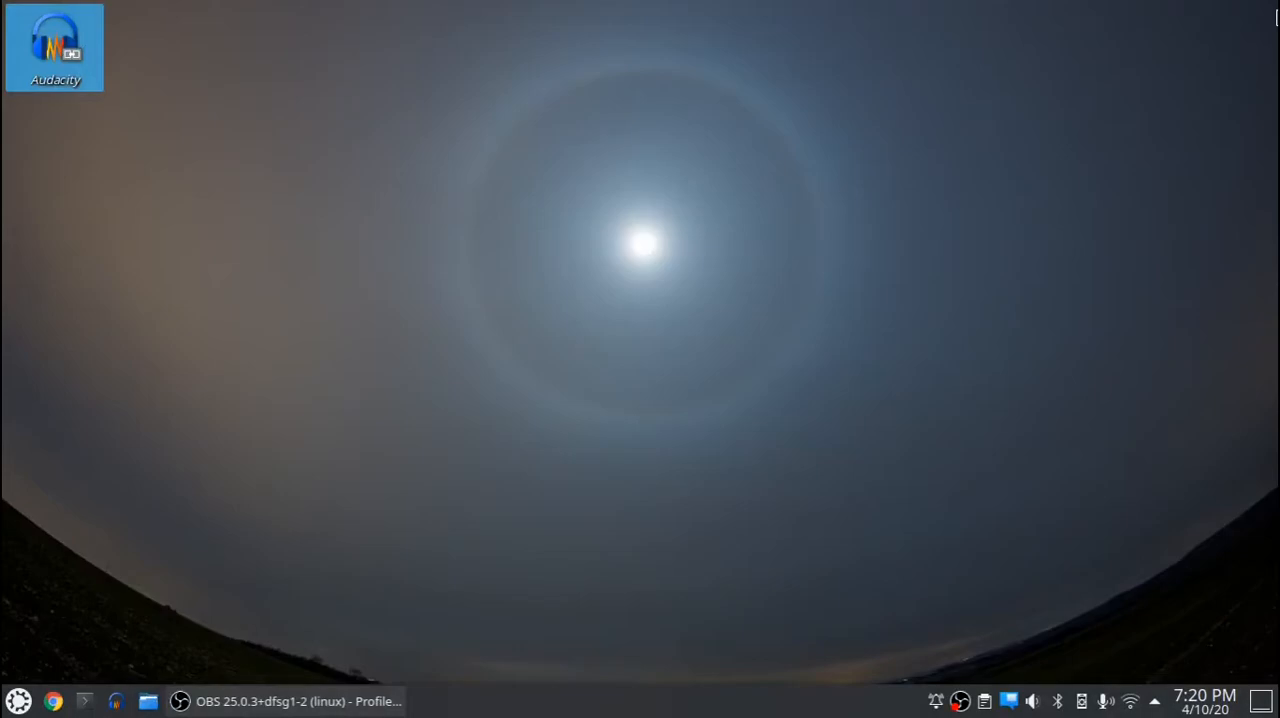
left_click(18, 700)
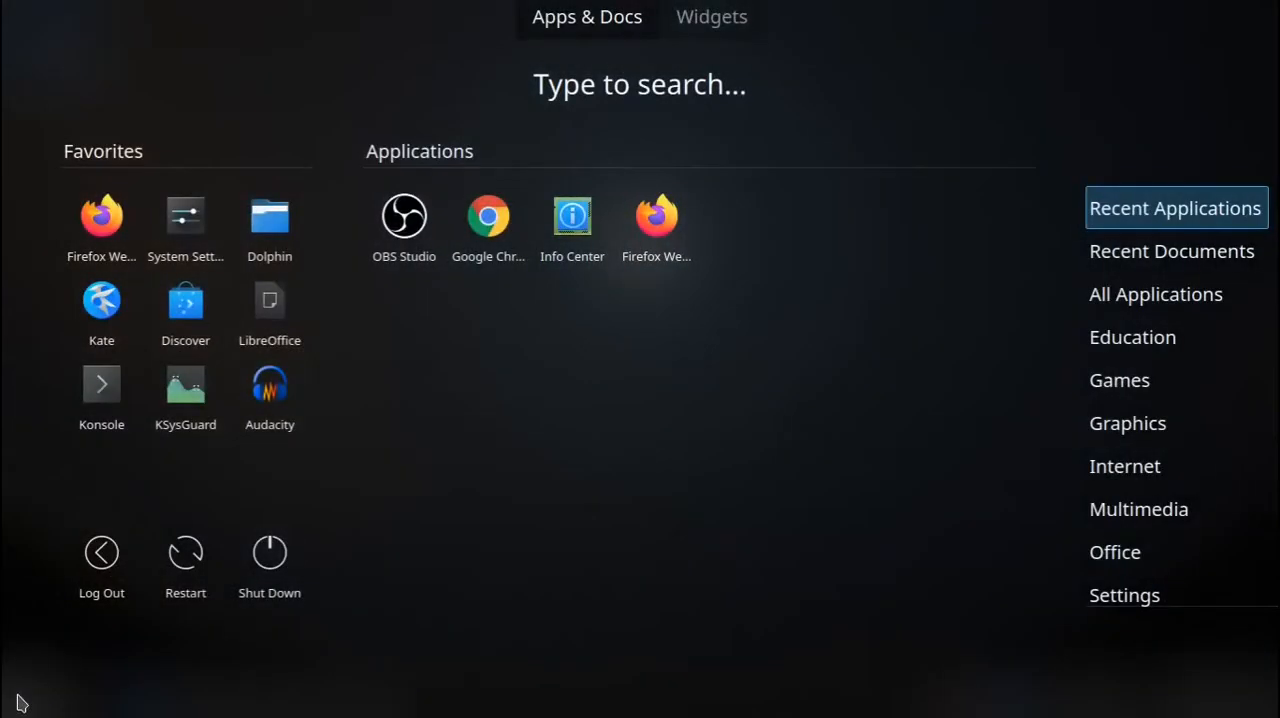
left_click(572, 214)
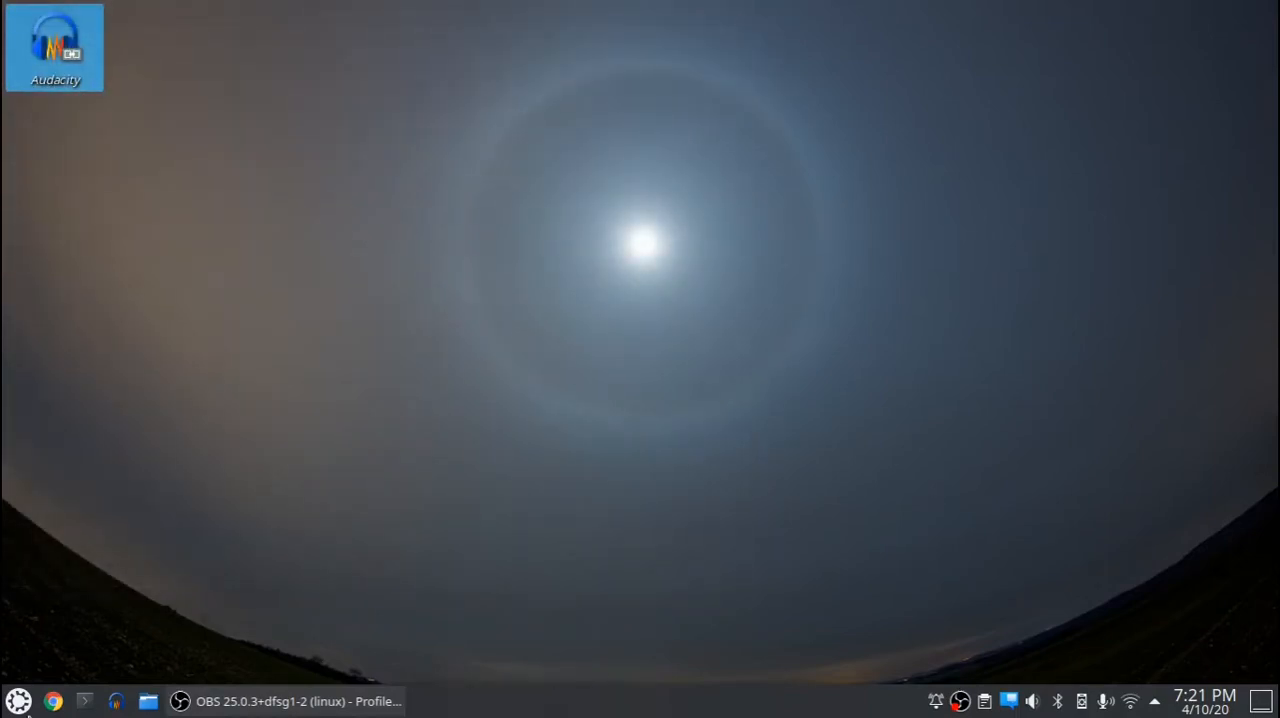
Step: Launch System Settings from the launcher's Favorites and scroll its sidebar down to the Hardware categories
left_click(18, 700)
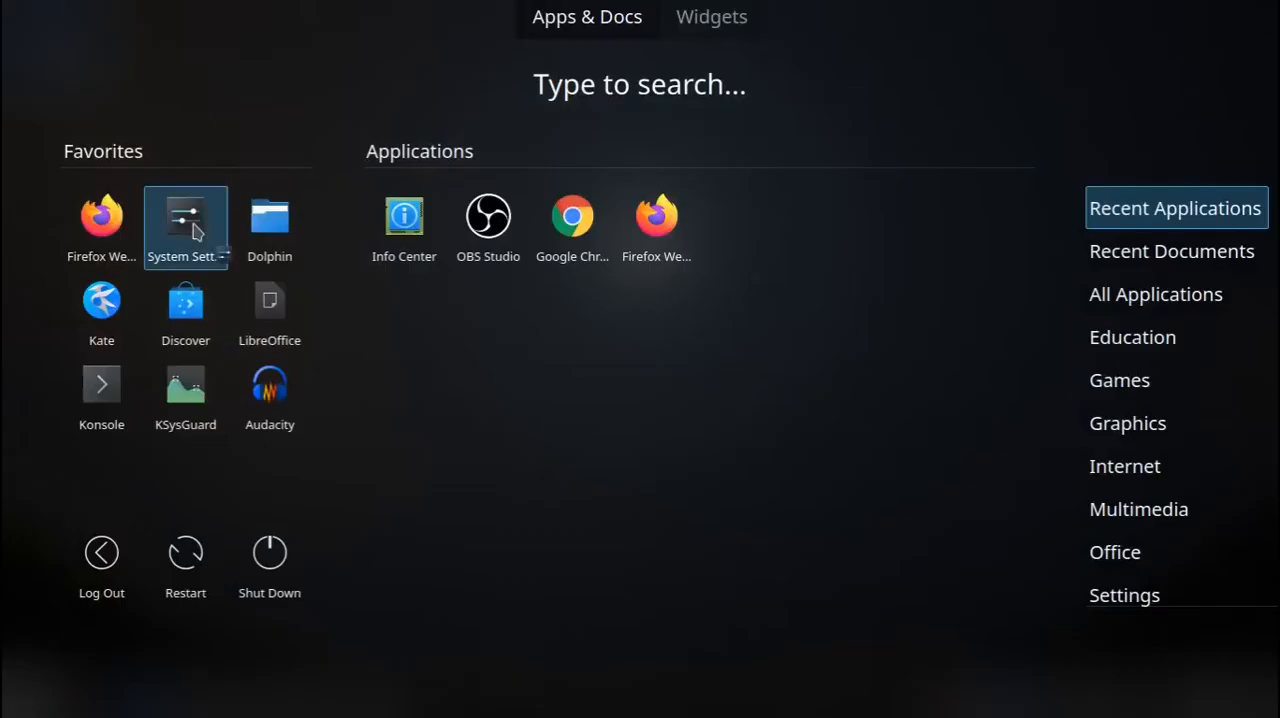
left_click(184, 218)
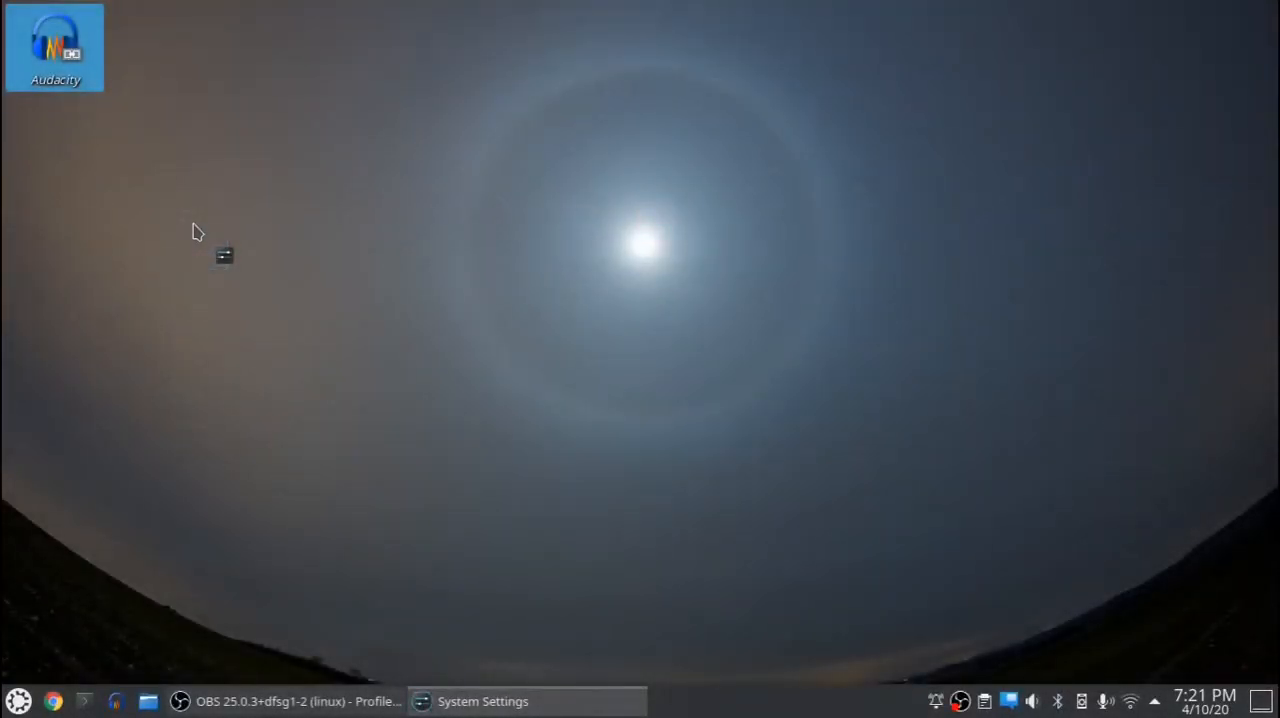
left_click(484, 700)
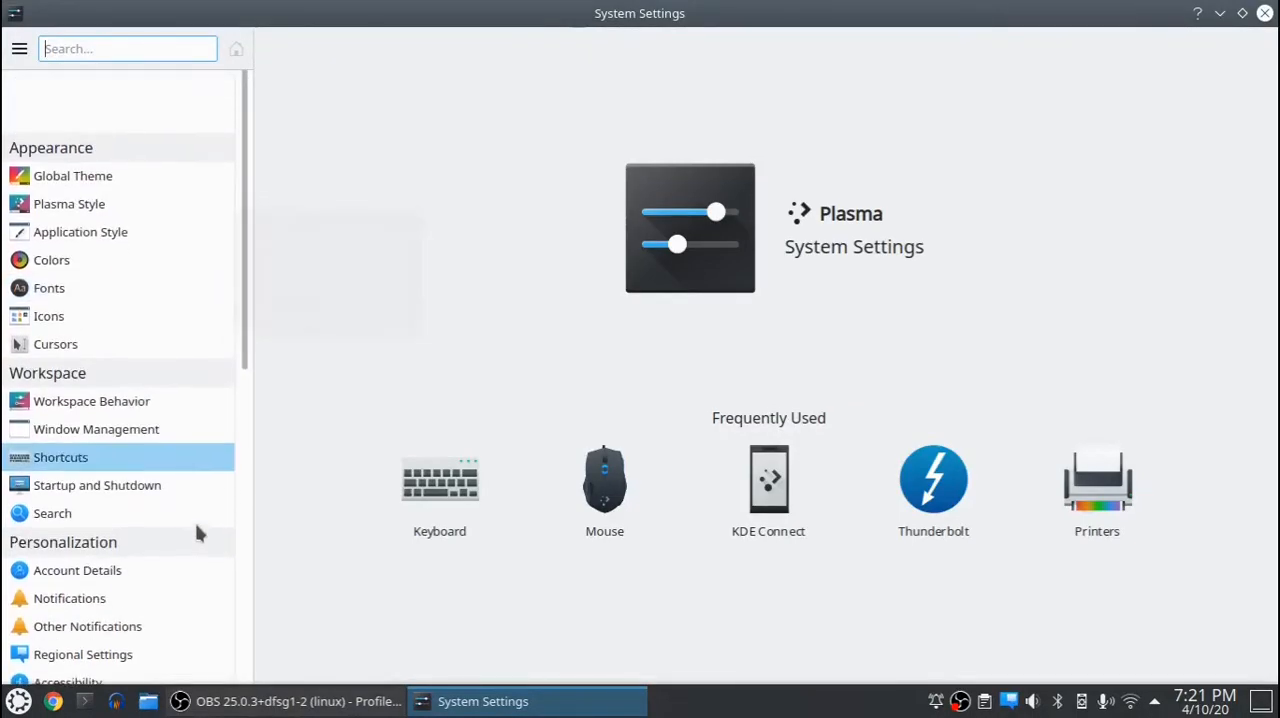
scroll("down", 3)
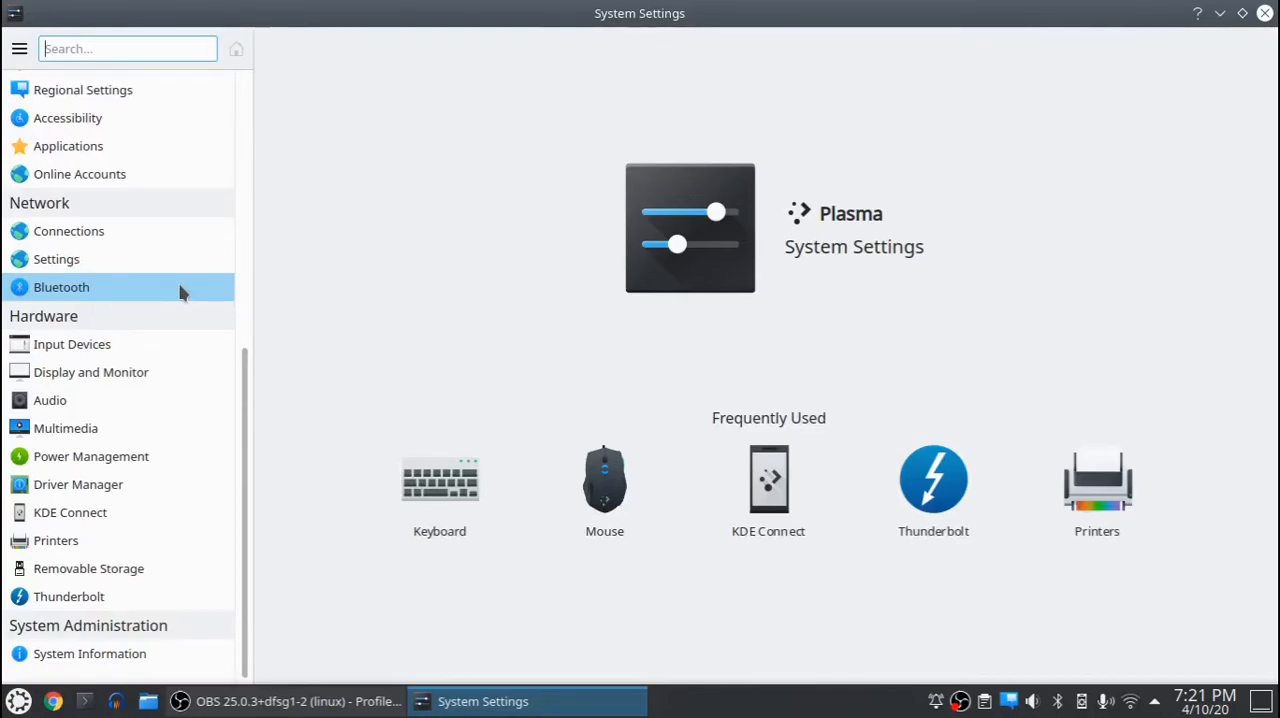
Step: Enter Driver Manager under Hardware, supplying the root password in the KDE su prompt
left_click(78, 484)
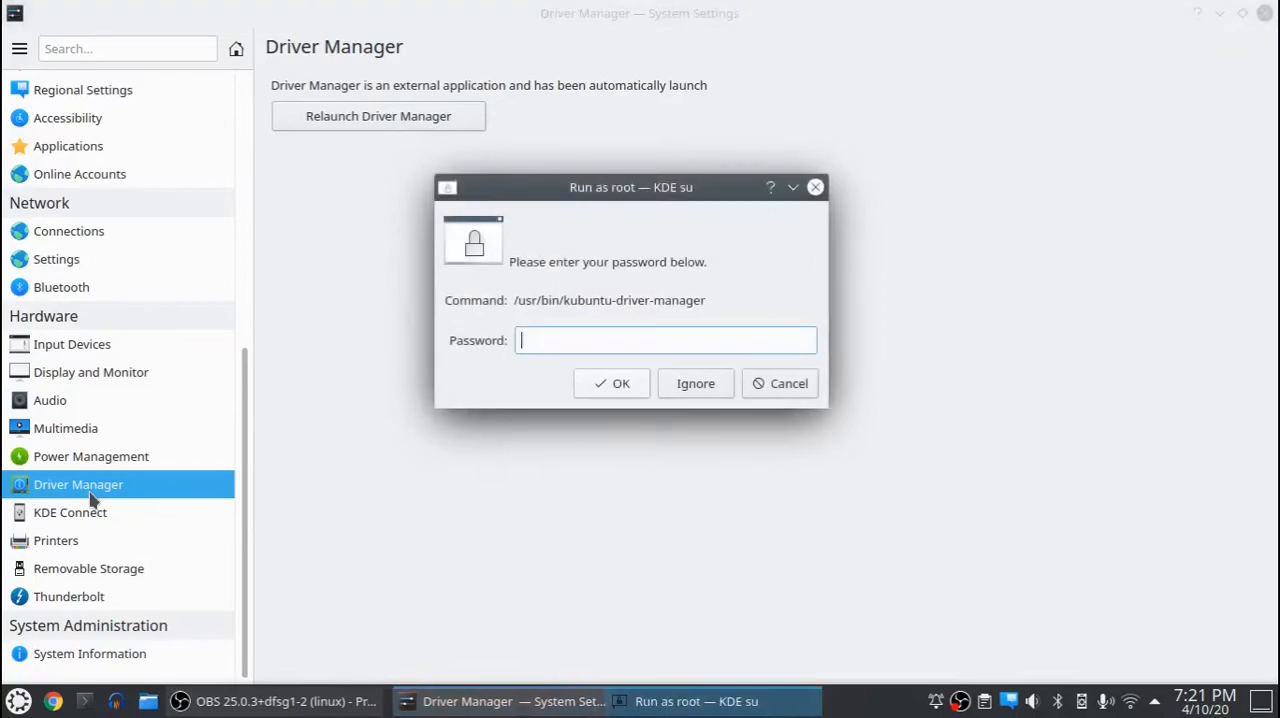
type("•")
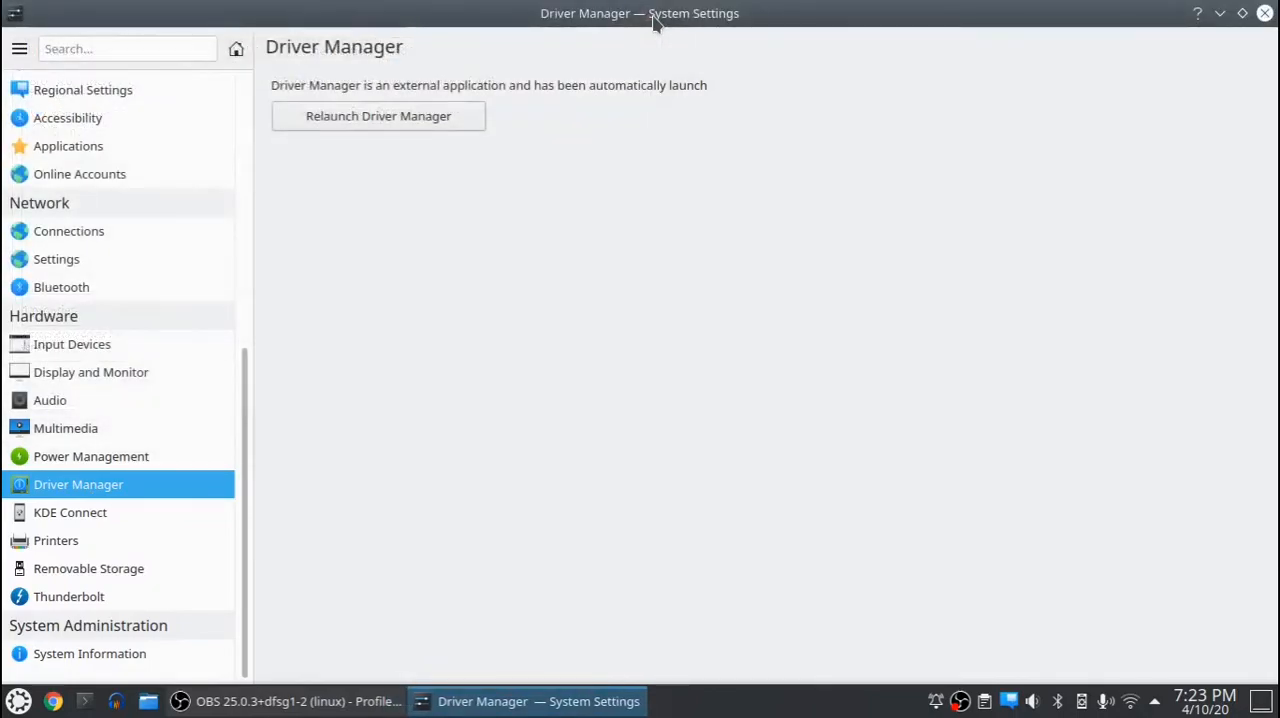
left_click(84, 700)
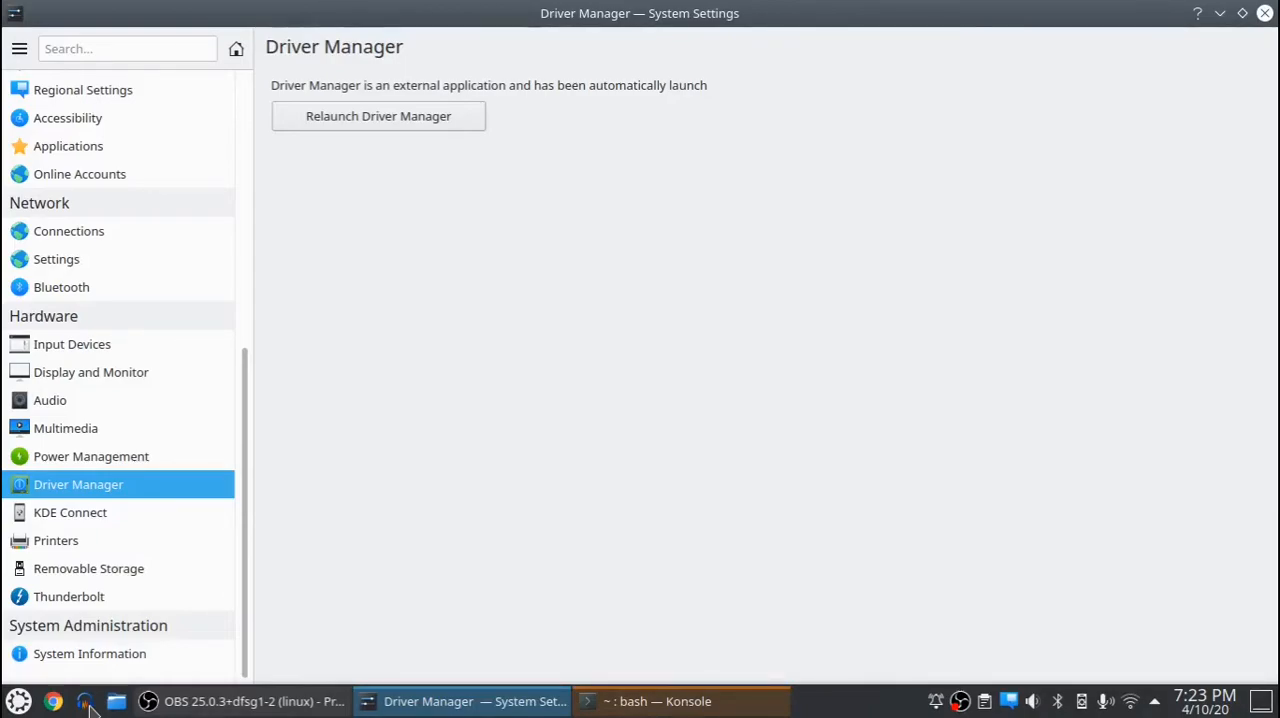
Step: Run lspci in Konsole and highlight the Broadcom BCM43142 network controller line
left_click(680, 700)
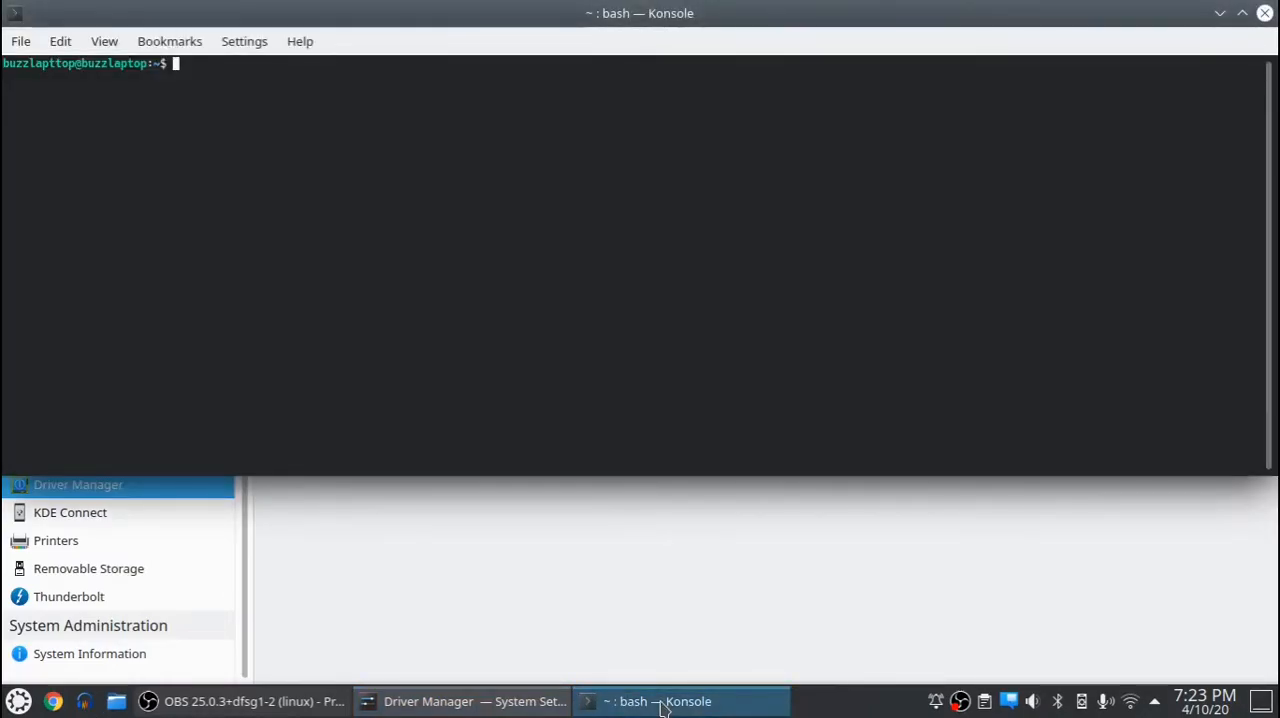
type("ls")
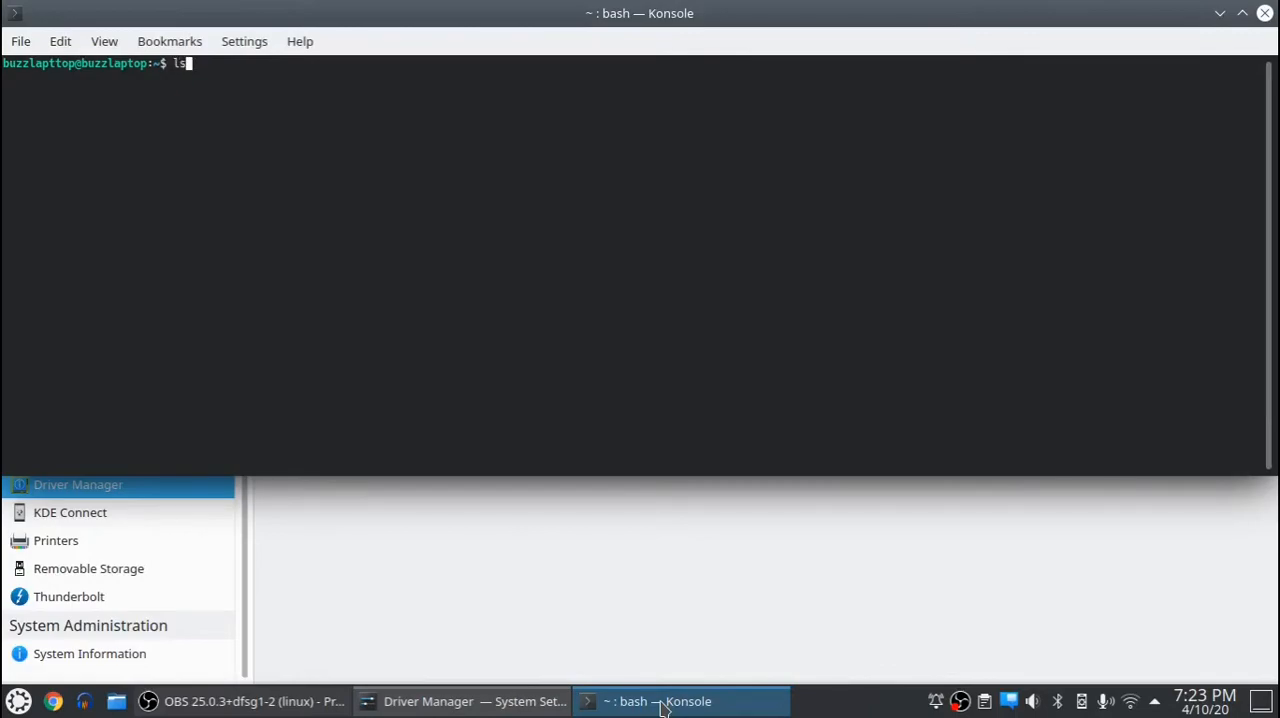
type("spci")
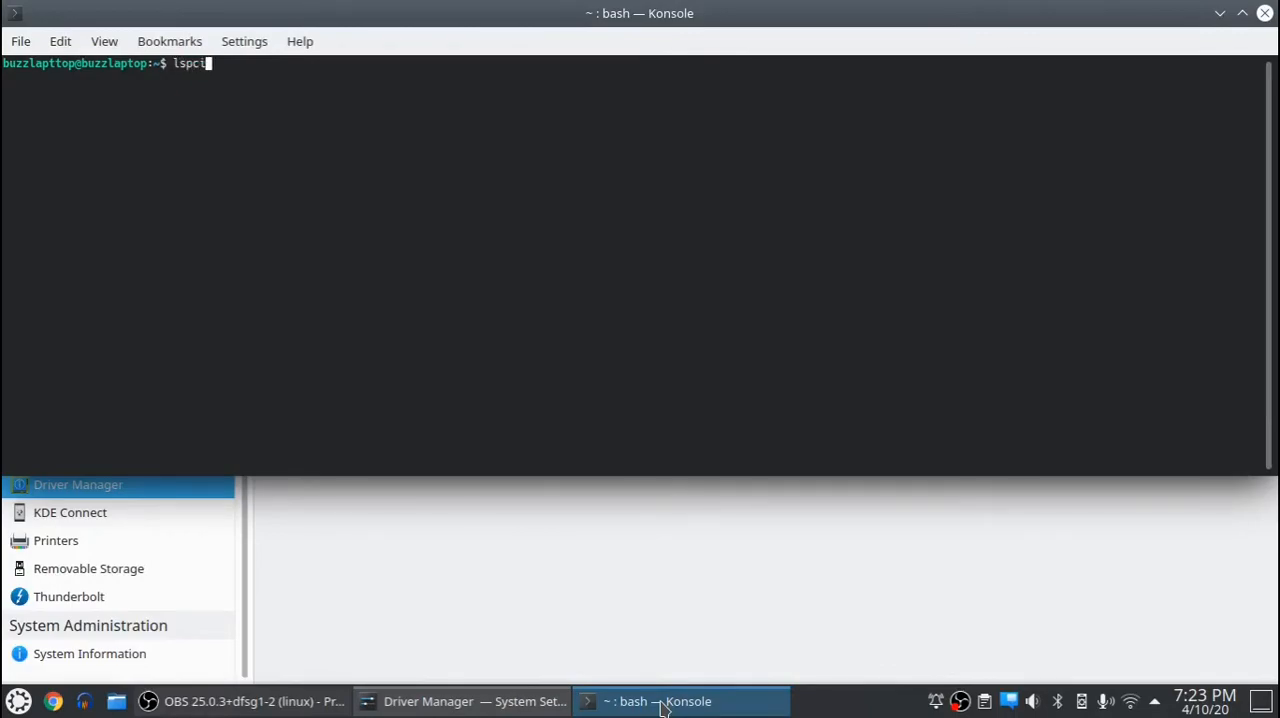
key("Return")
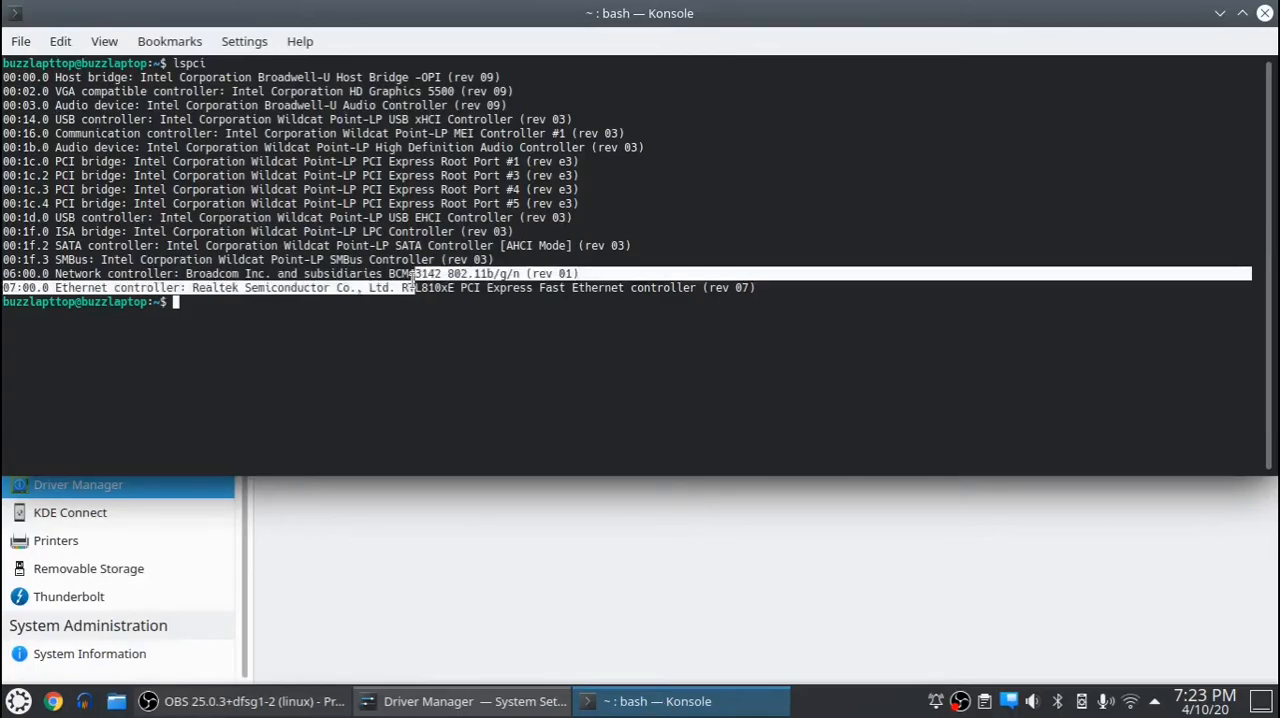
double_click(404, 272)
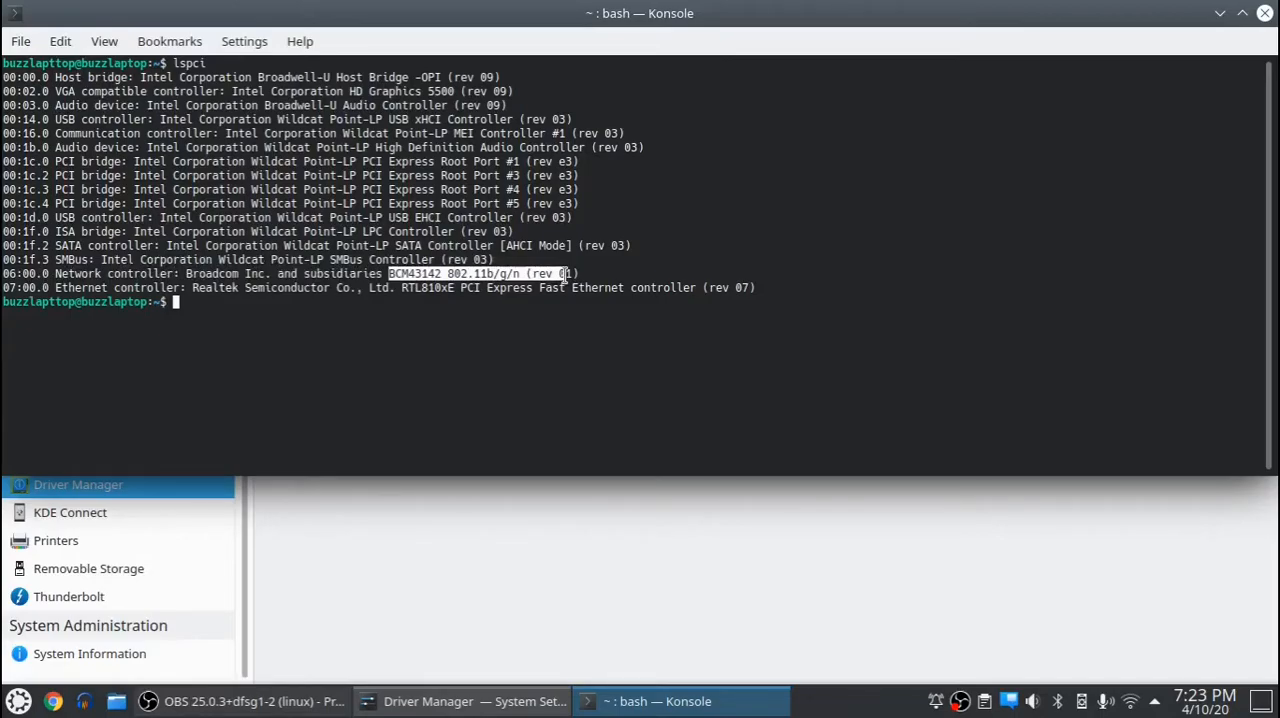
mouse_move(564, 276)
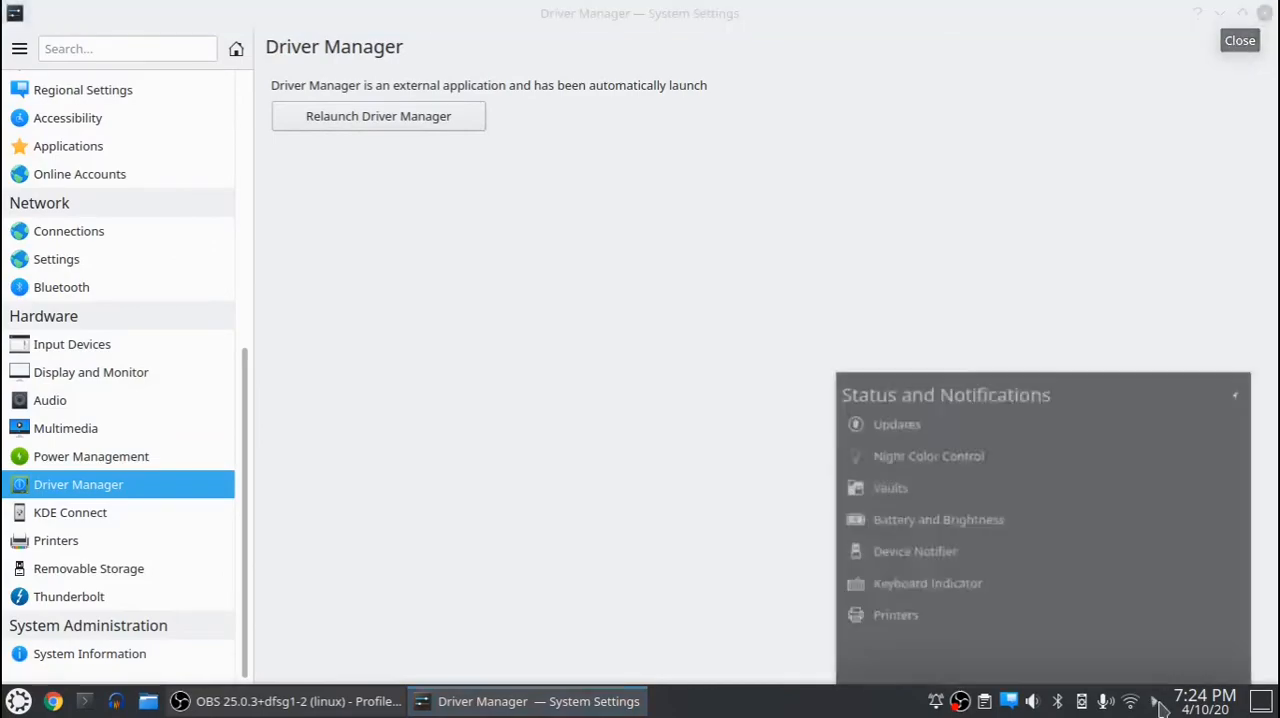
mouse_move(928, 402)
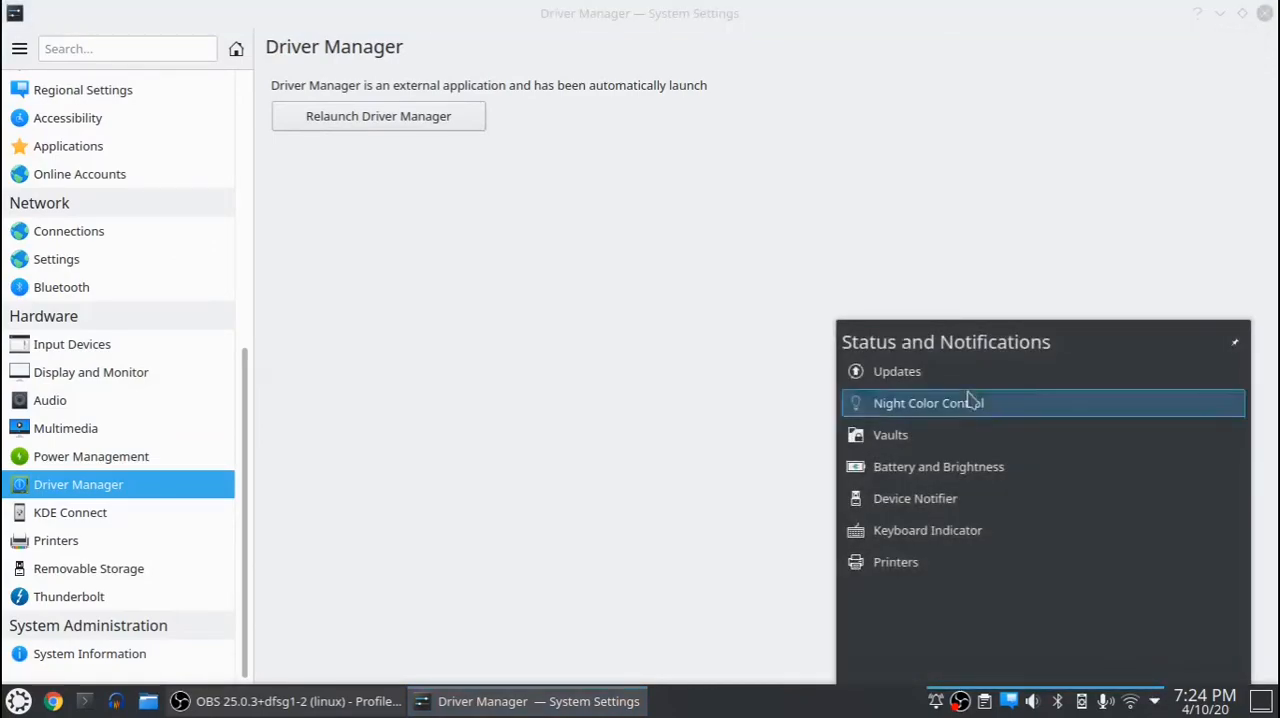
Step: Show the Night Color Control entry from the system tray, with Night Color still off
left_click(928, 402)
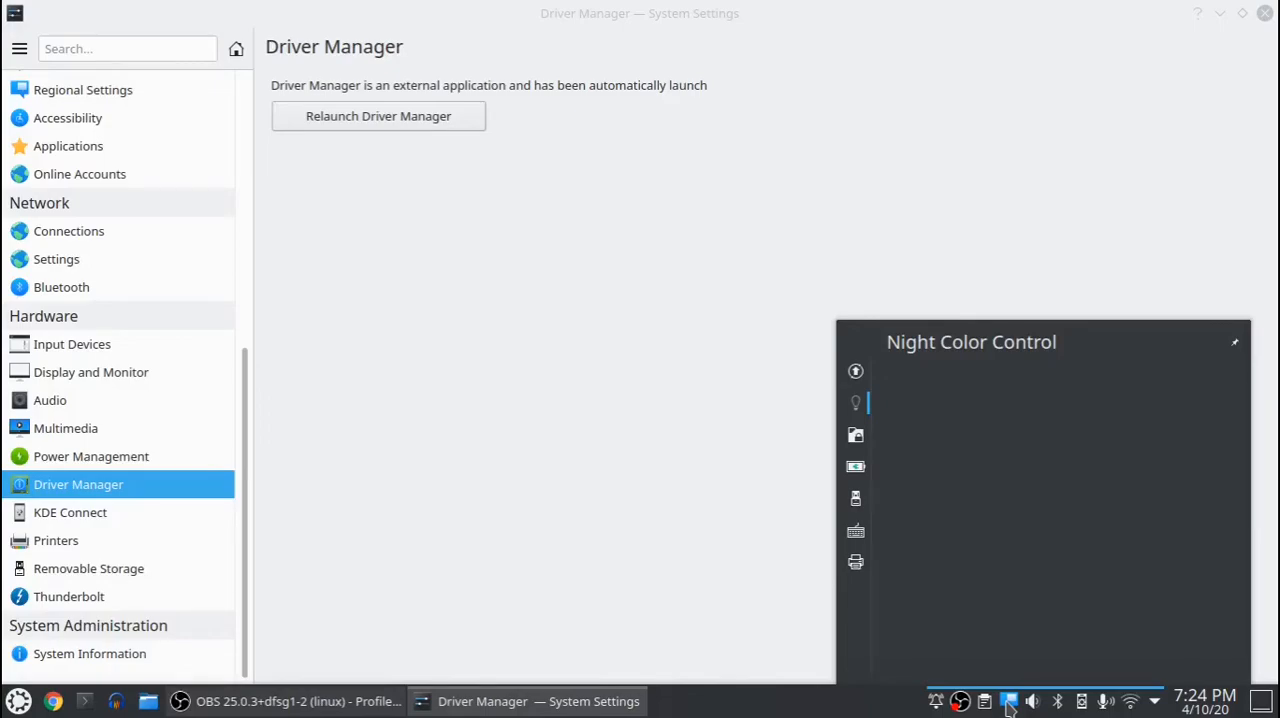
mouse_move(864, 408)
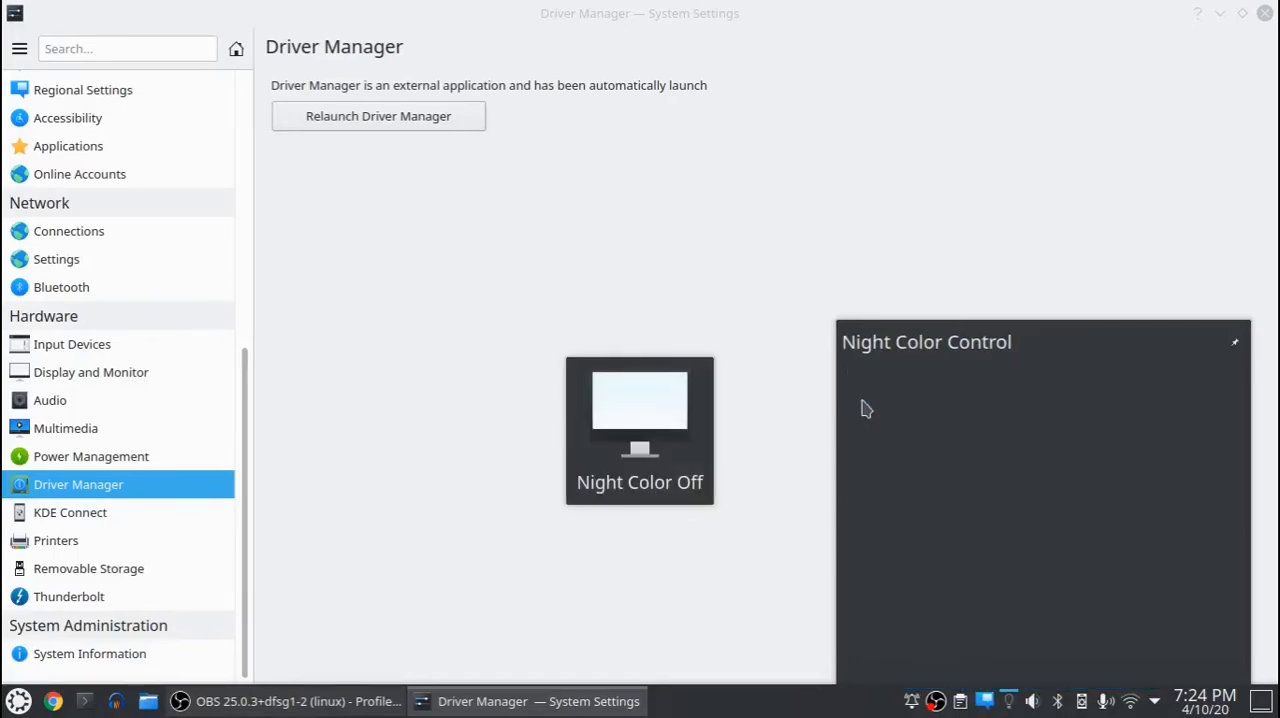
left_click(1008, 700)
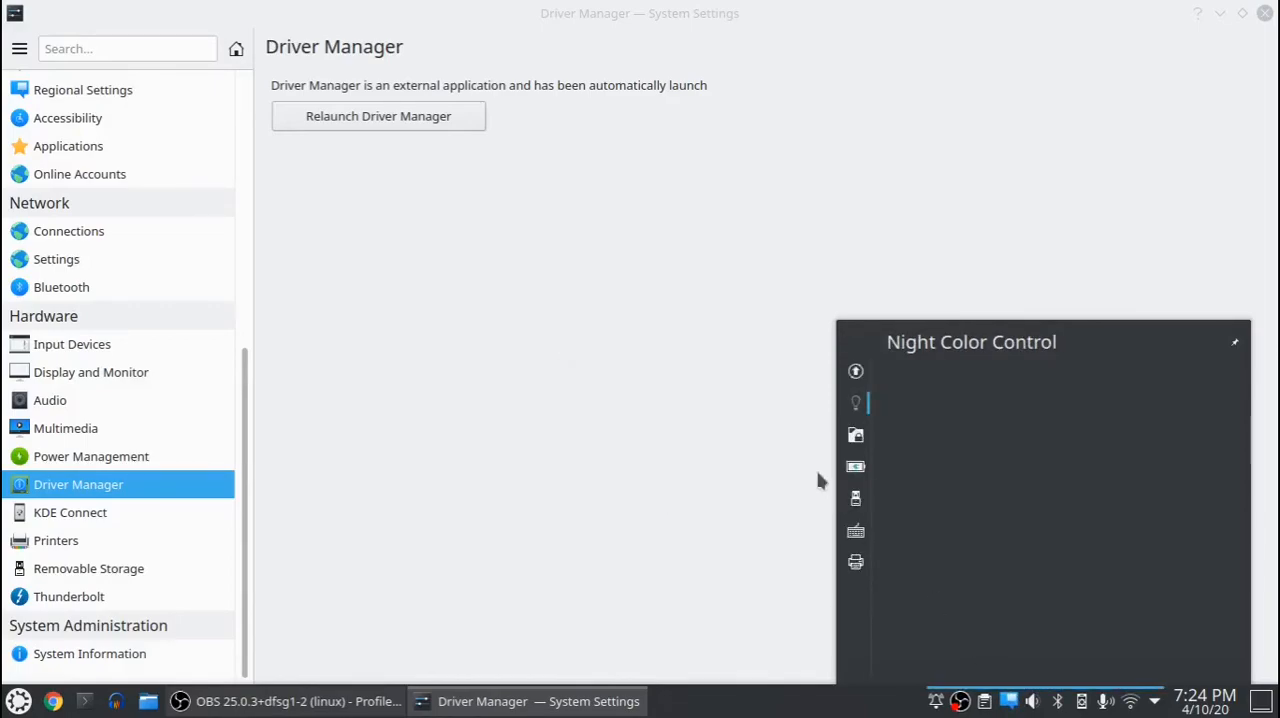
mouse_move(856, 404)
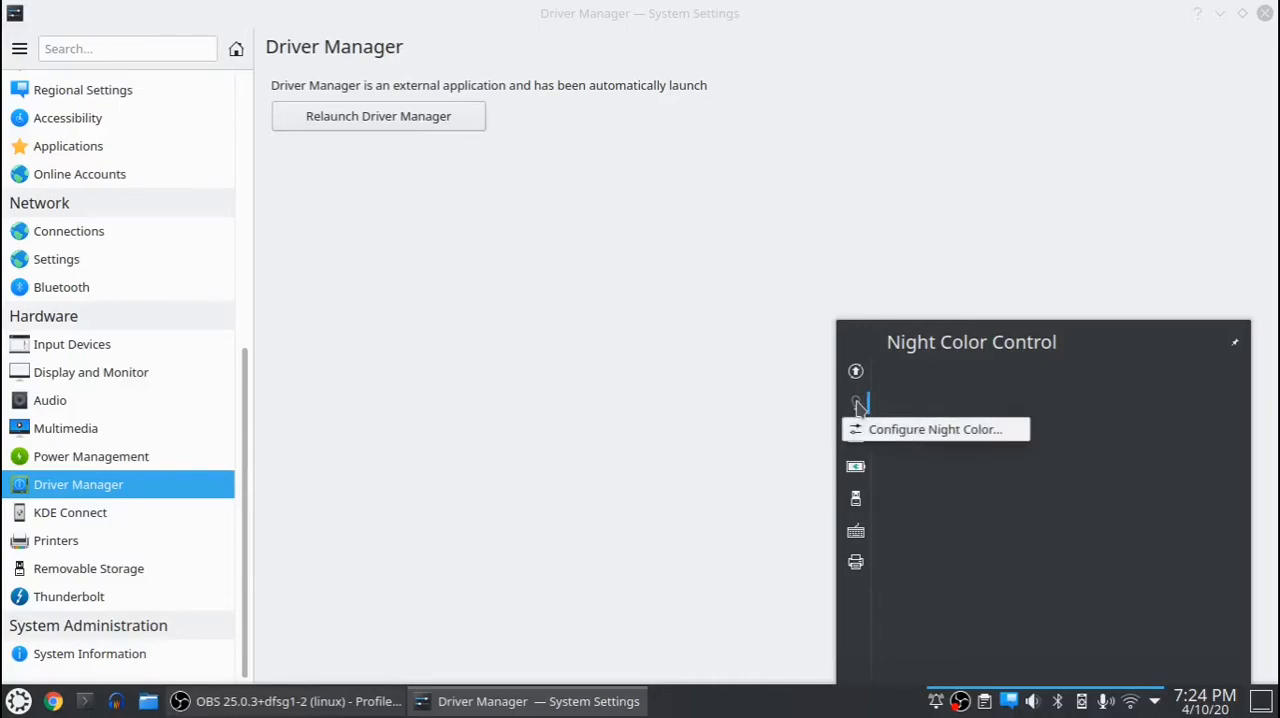
mouse_move(968, 436)
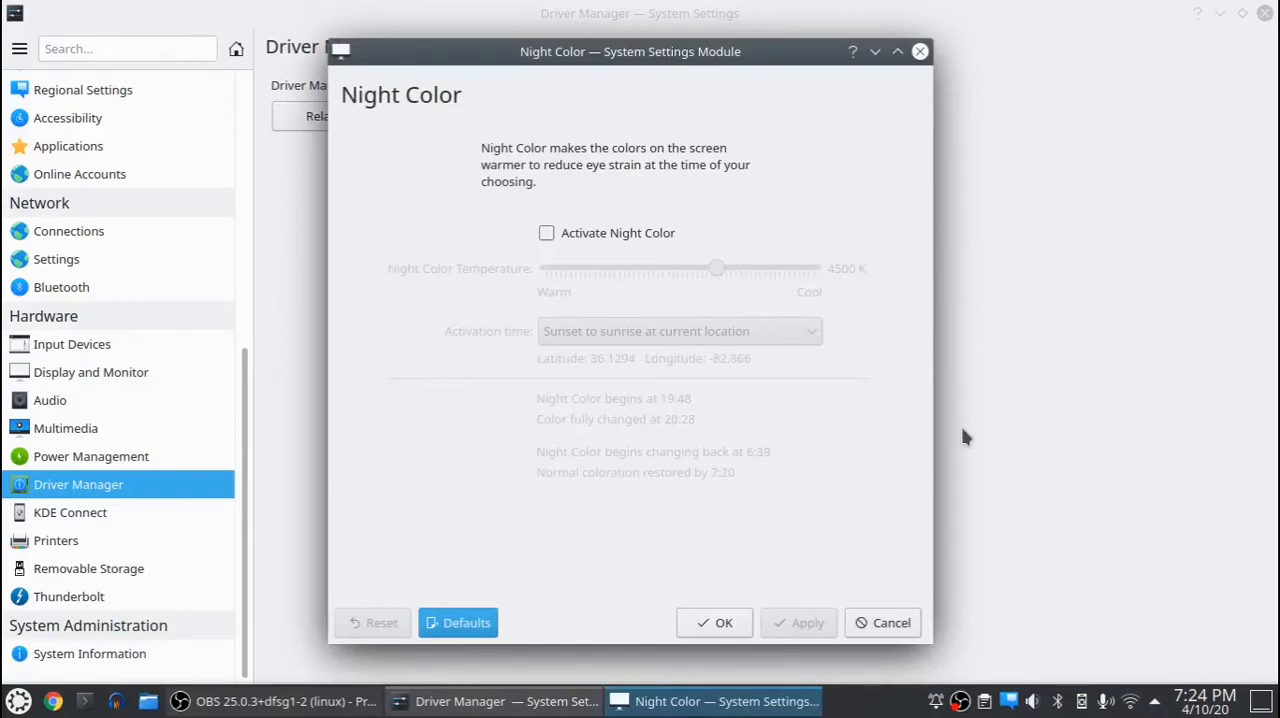
Step: Activate Night Color, try temperatures of 1400 K and 5500 K, and apply
left_click(548, 232)
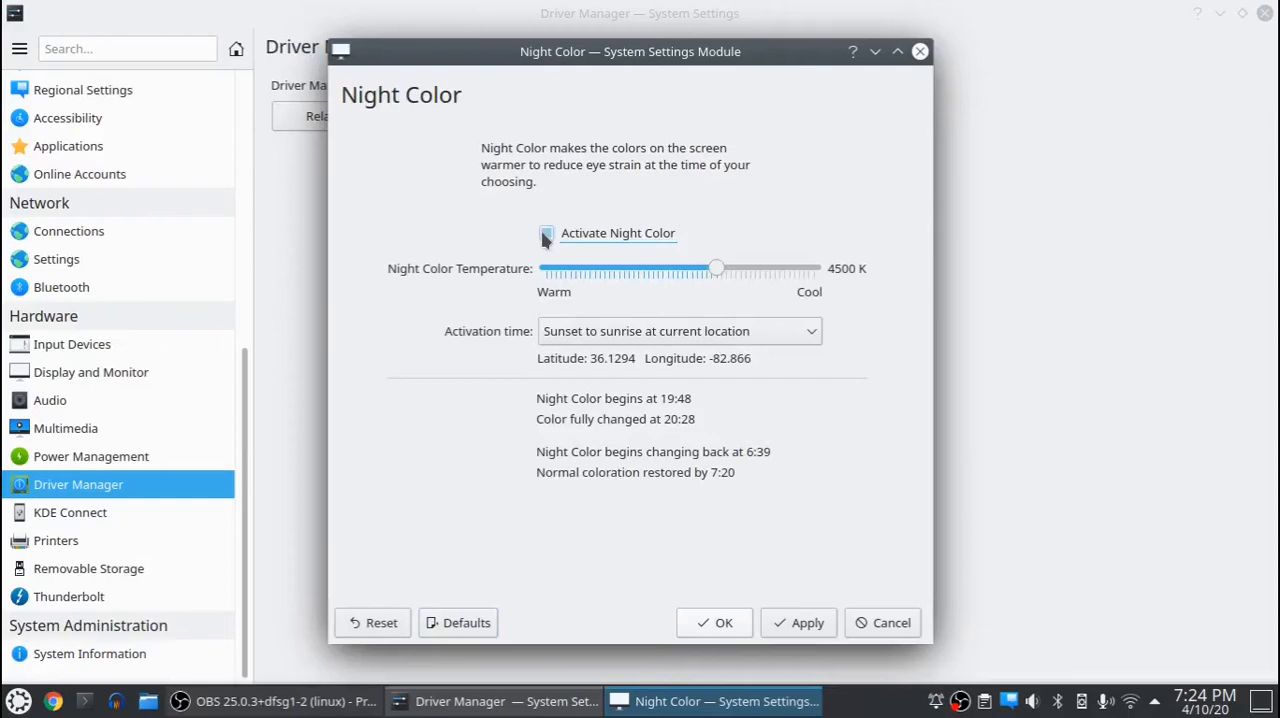
left_click_drag(716, 268, 548, 268)
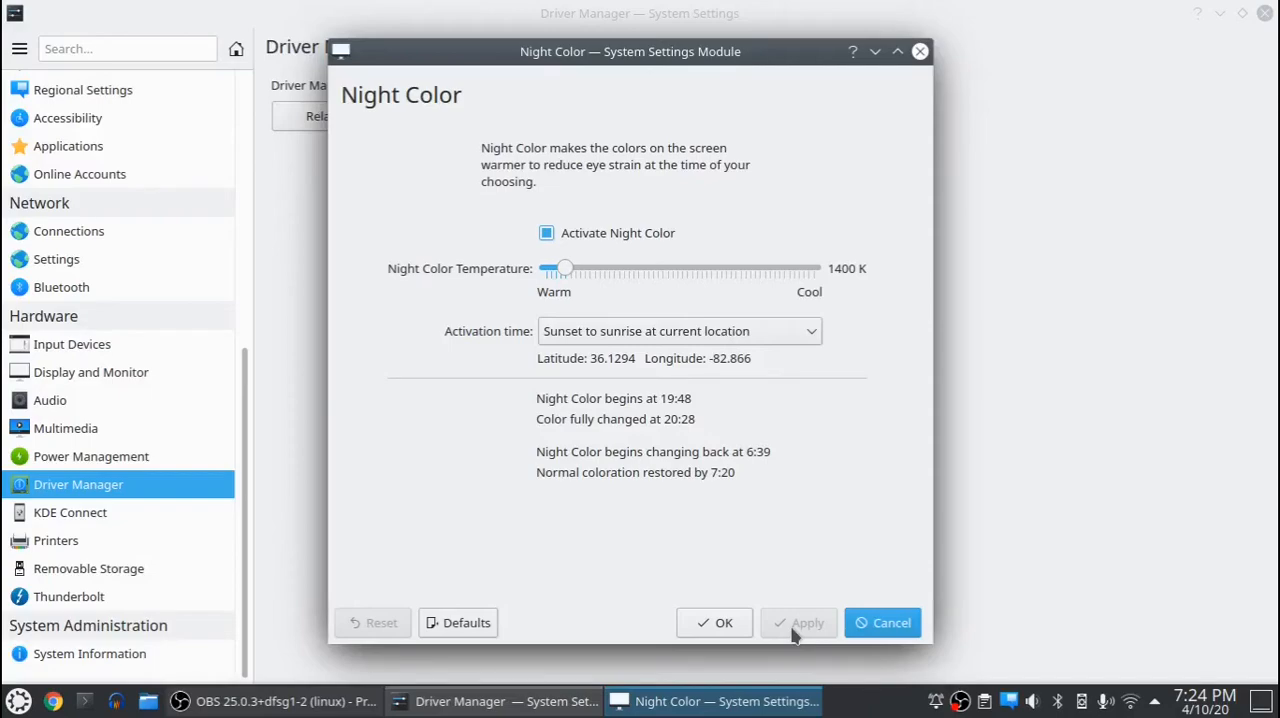
left_click_drag(566, 268, 764, 268)
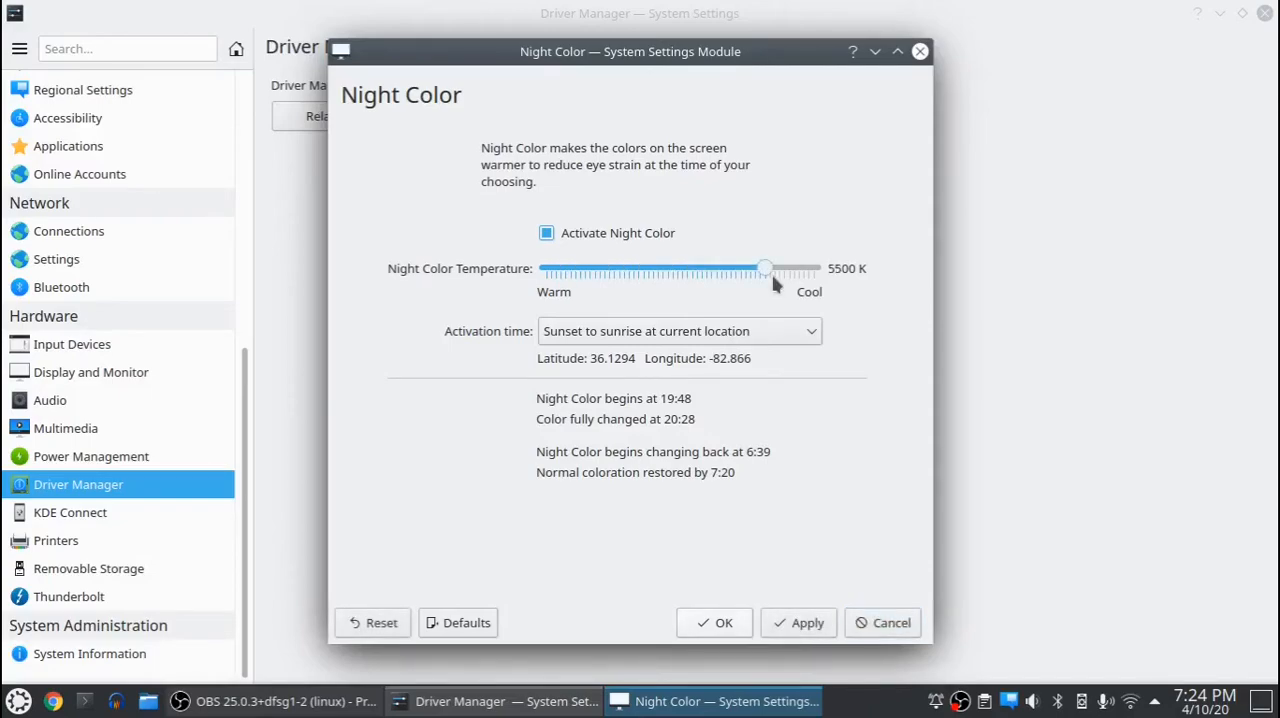
left_click(798, 622)
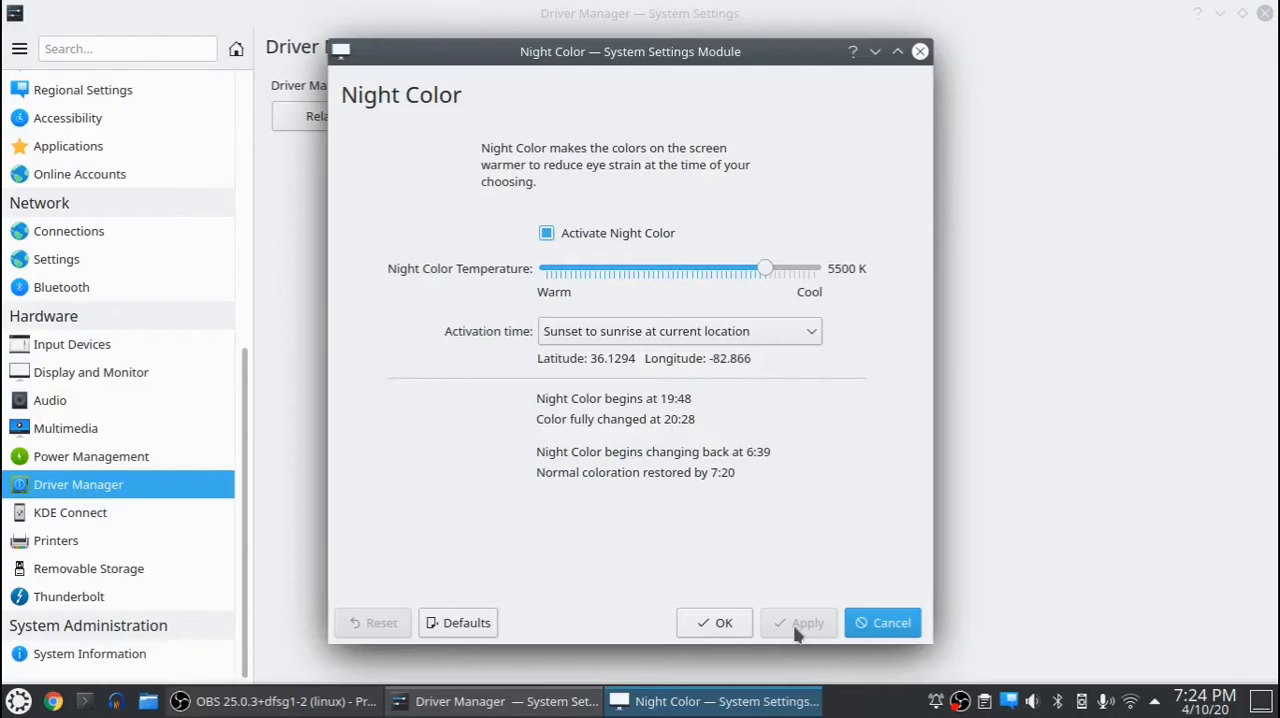
Step: Deactivate Night Color again and confirm with OK, closing its settings window
left_click(546, 232)
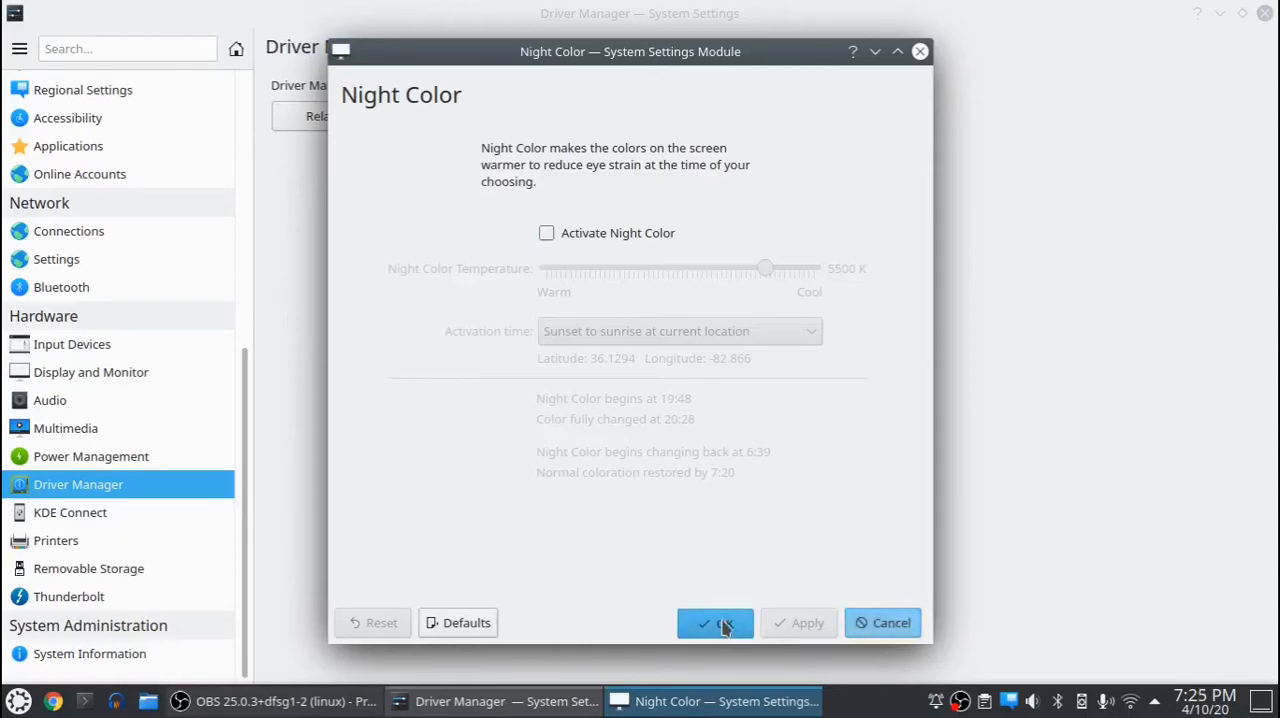
left_click(714, 622)
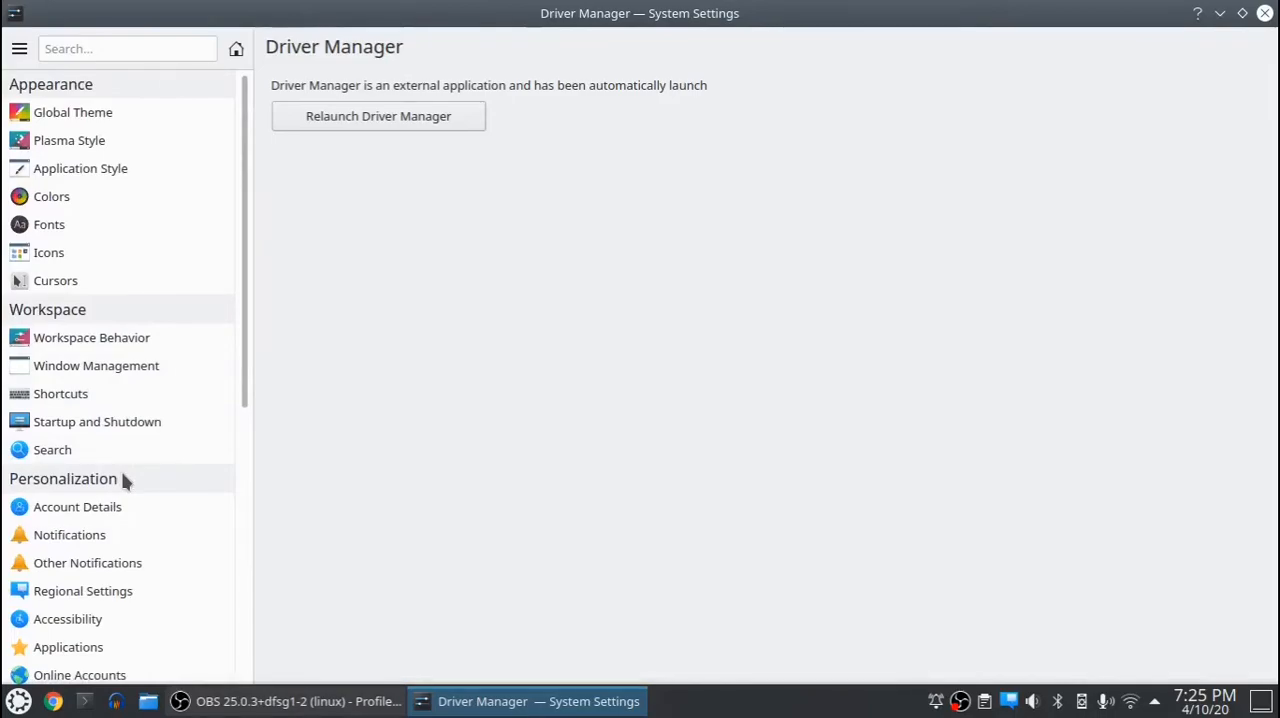
Step: Launch Discover, view its Settings page of firmware update sources with lvfs enabled, then close it
left_click(16, 700)
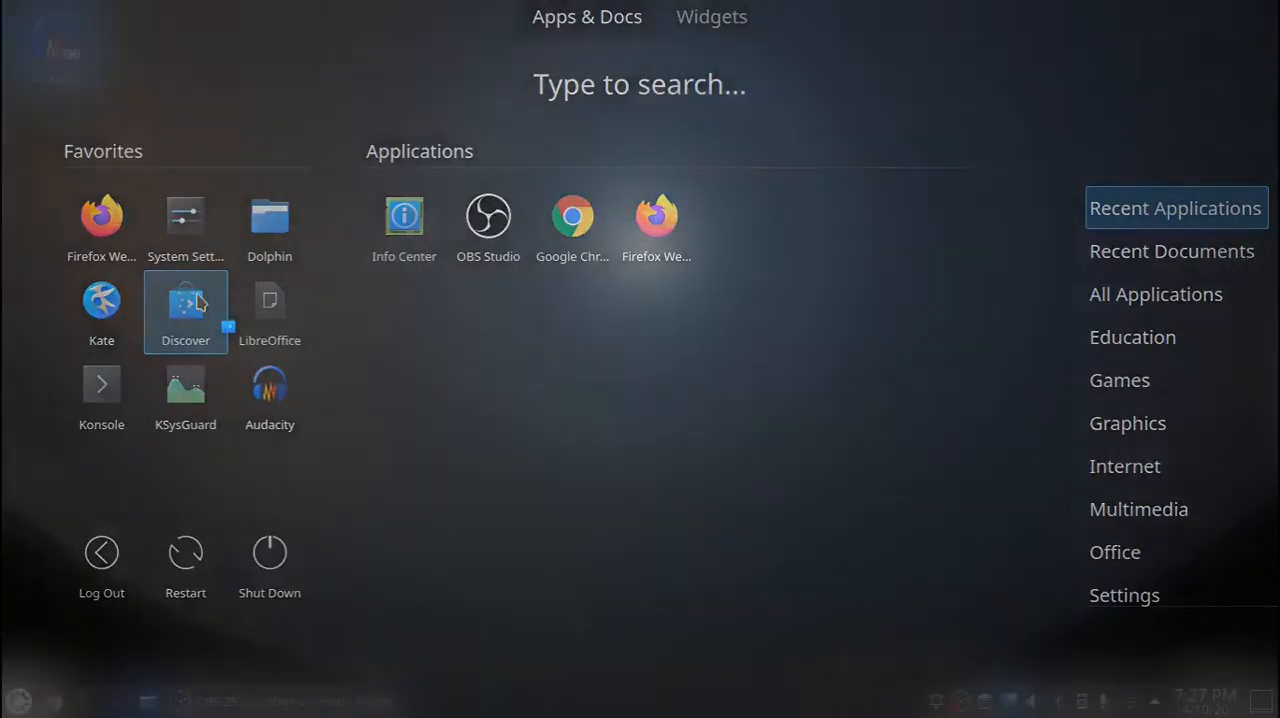
left_click(184, 312)
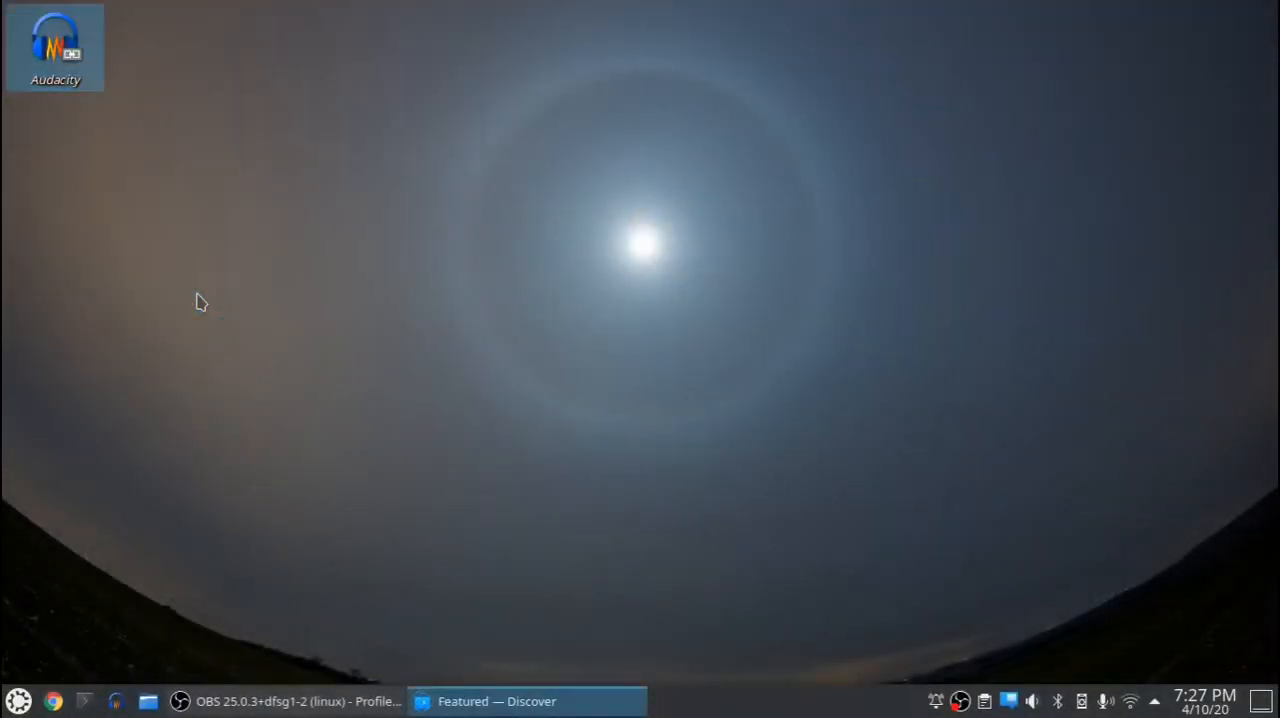
left_click(496, 700)
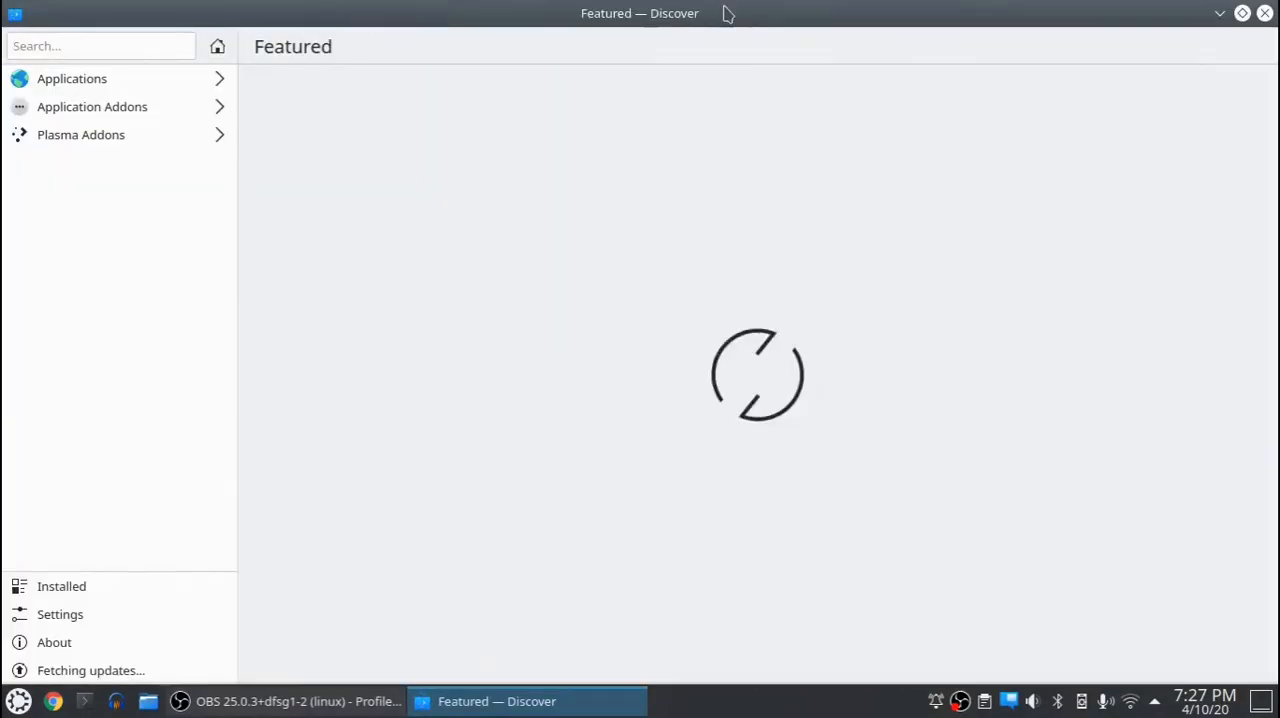
mouse_move(728, 14)
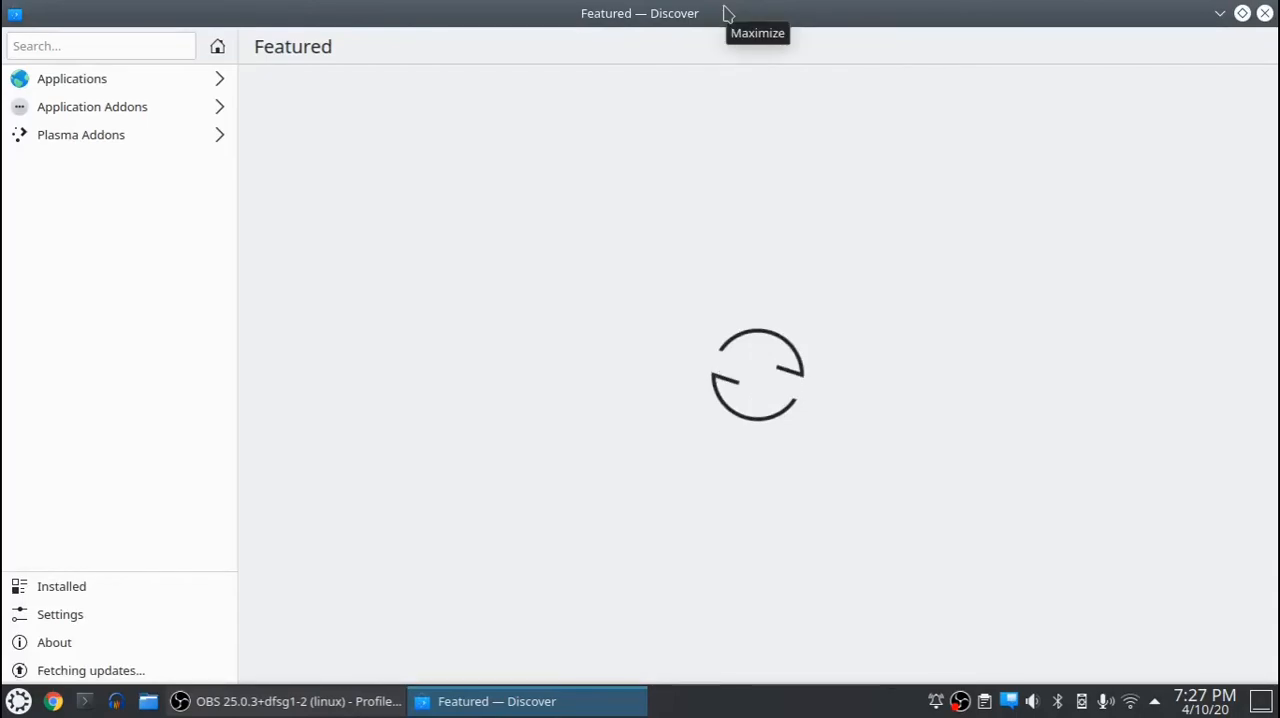
left_click(60, 614)
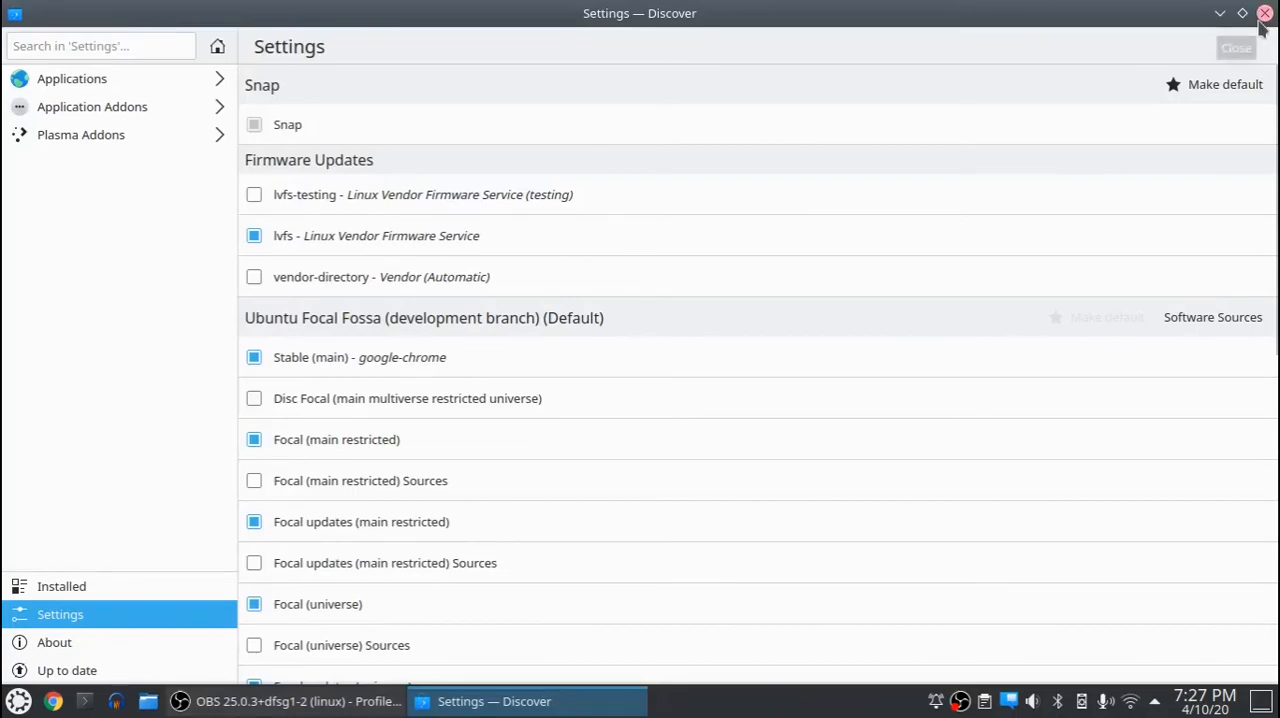
left_click(1264, 12)
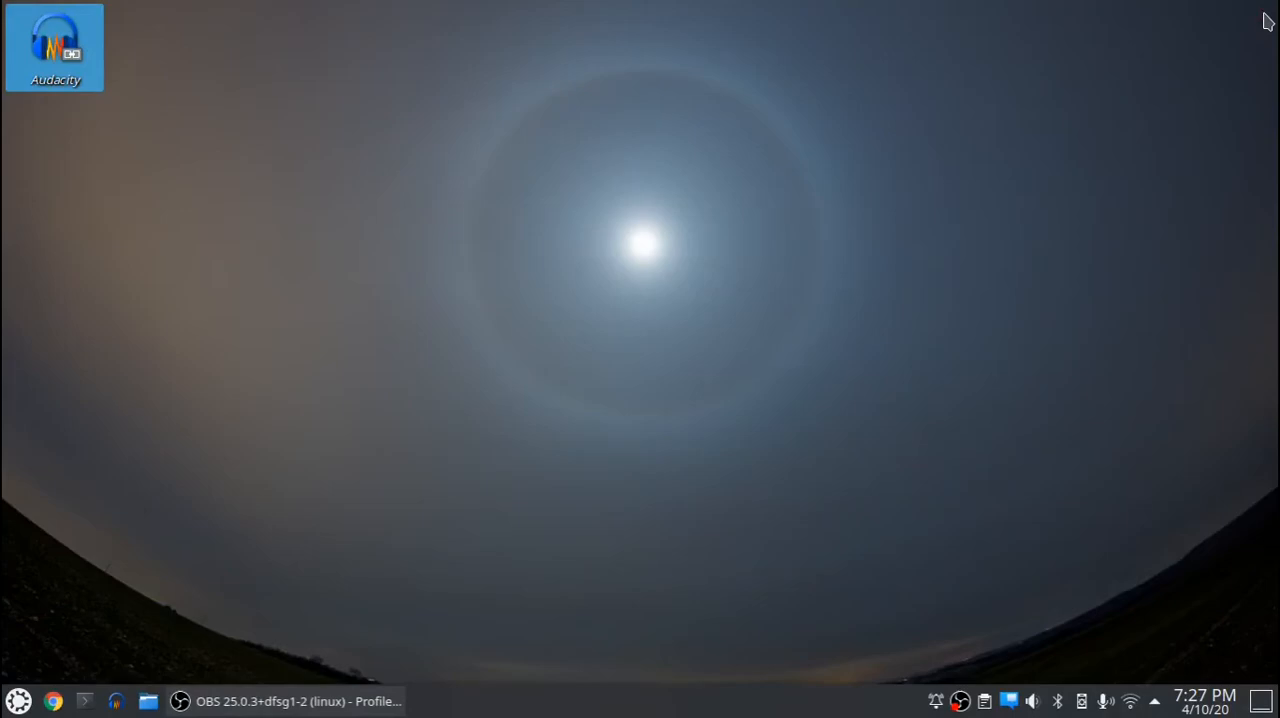
Step: Launch Kate as an empty untitled window, resize it via the title bar, then bring Konsole forward
left_click(18, 700)
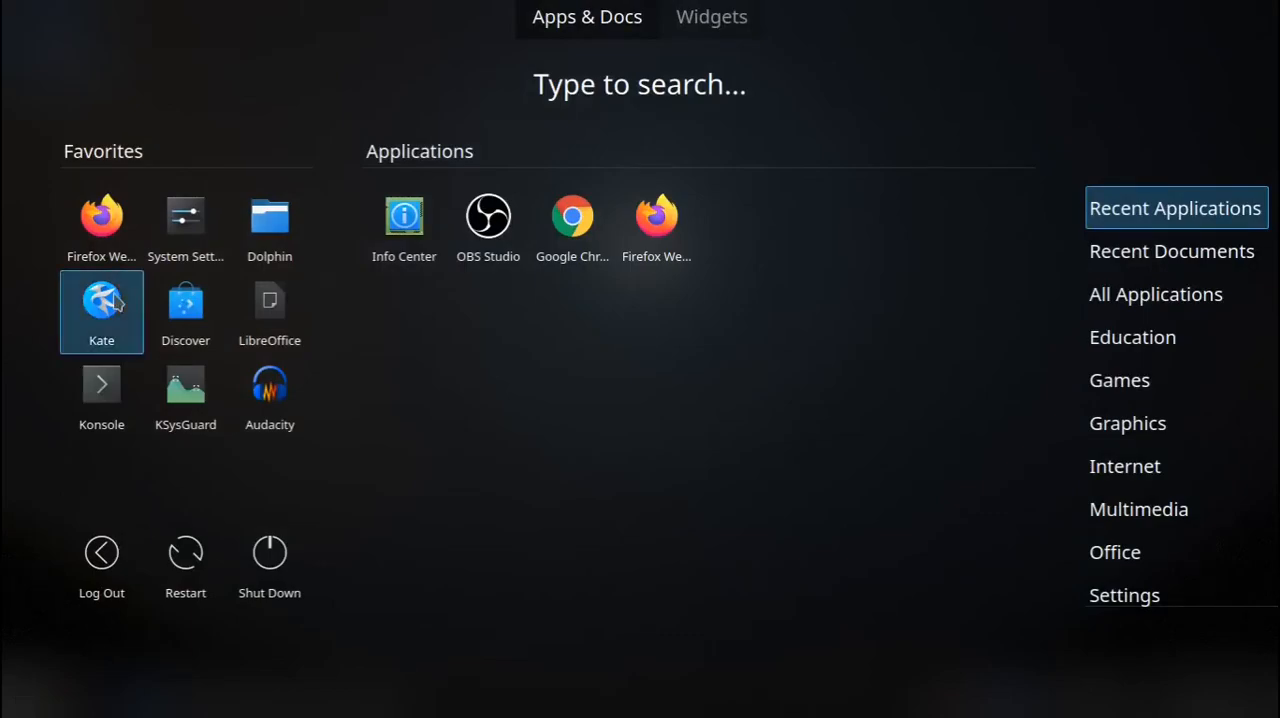
left_click(100, 312)
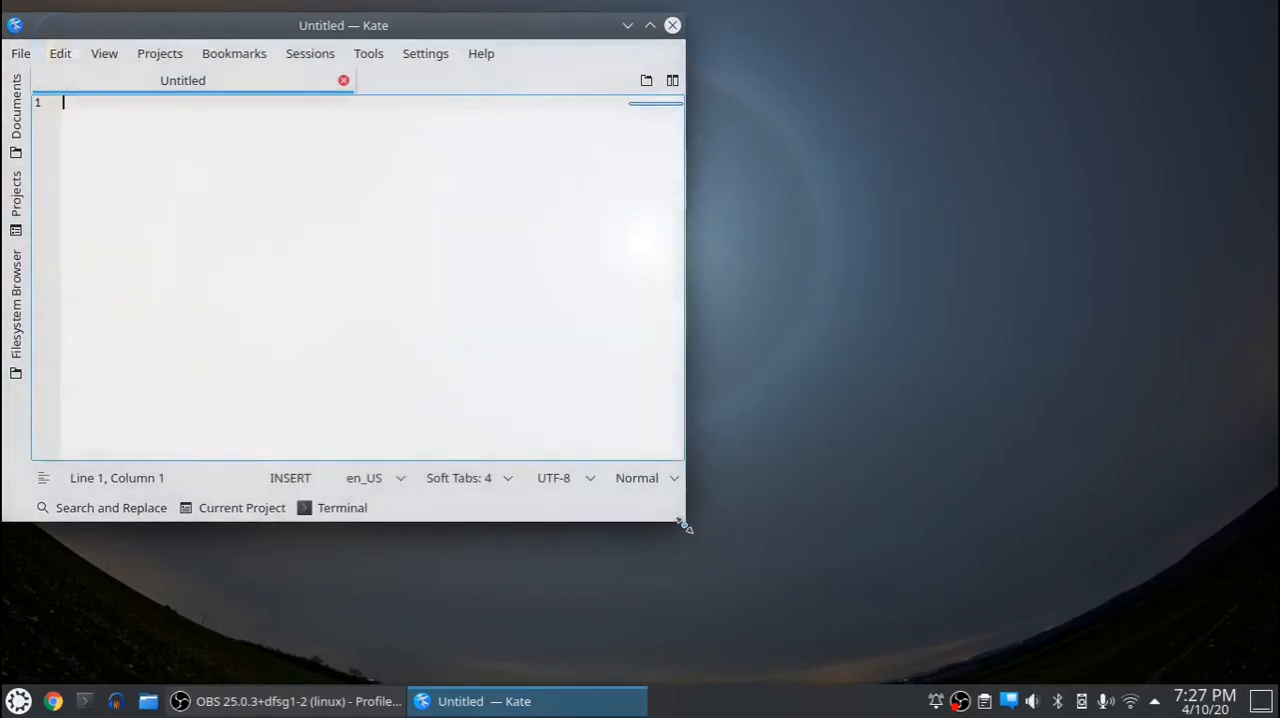
double_click(344, 24)
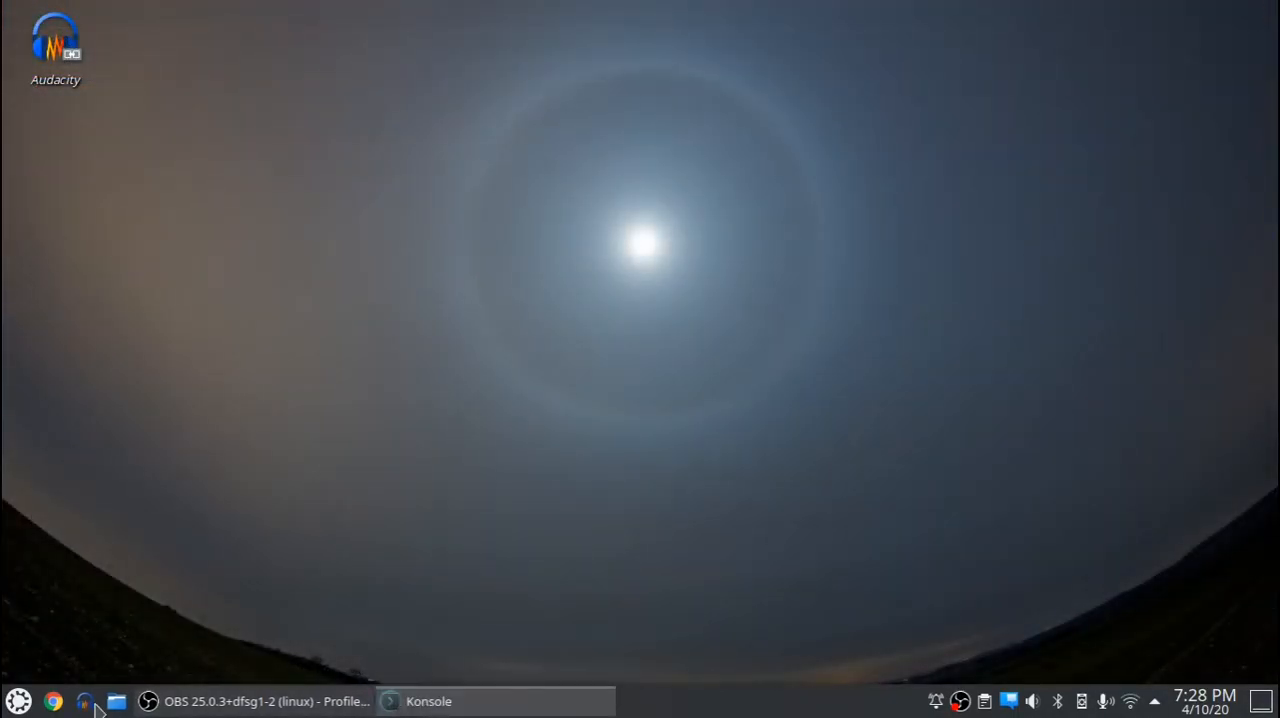
left_click(428, 700)
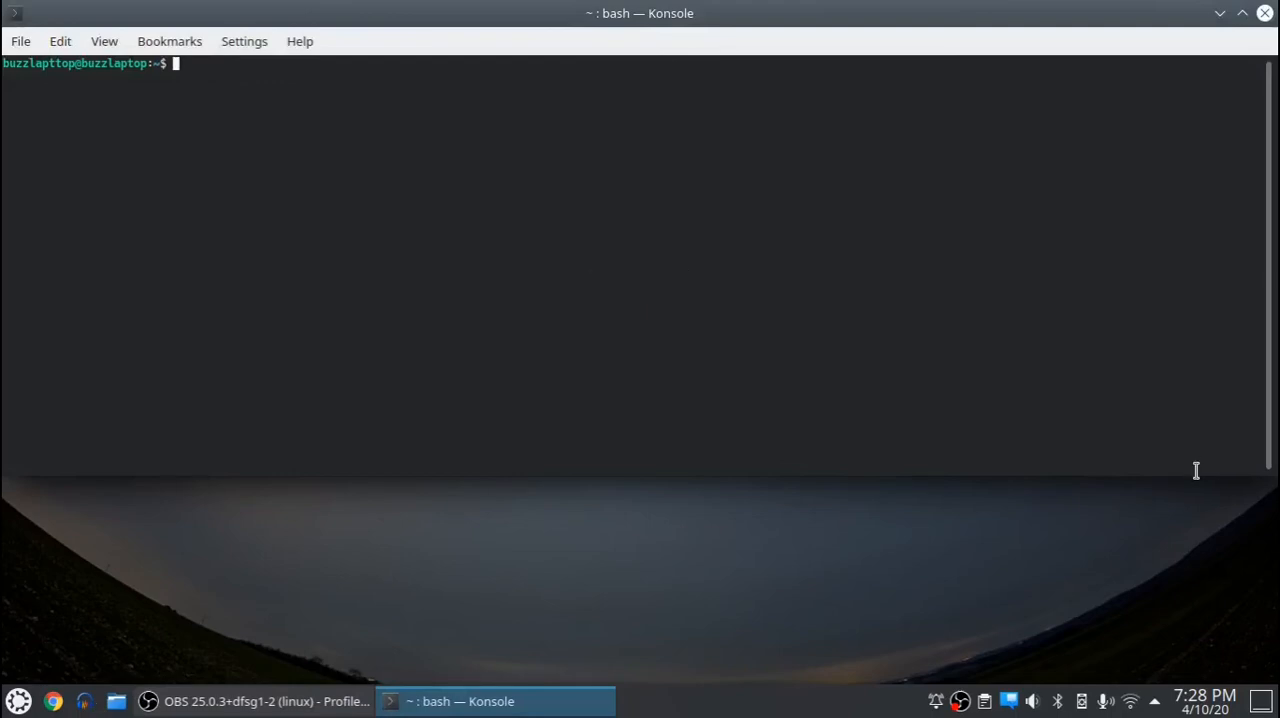